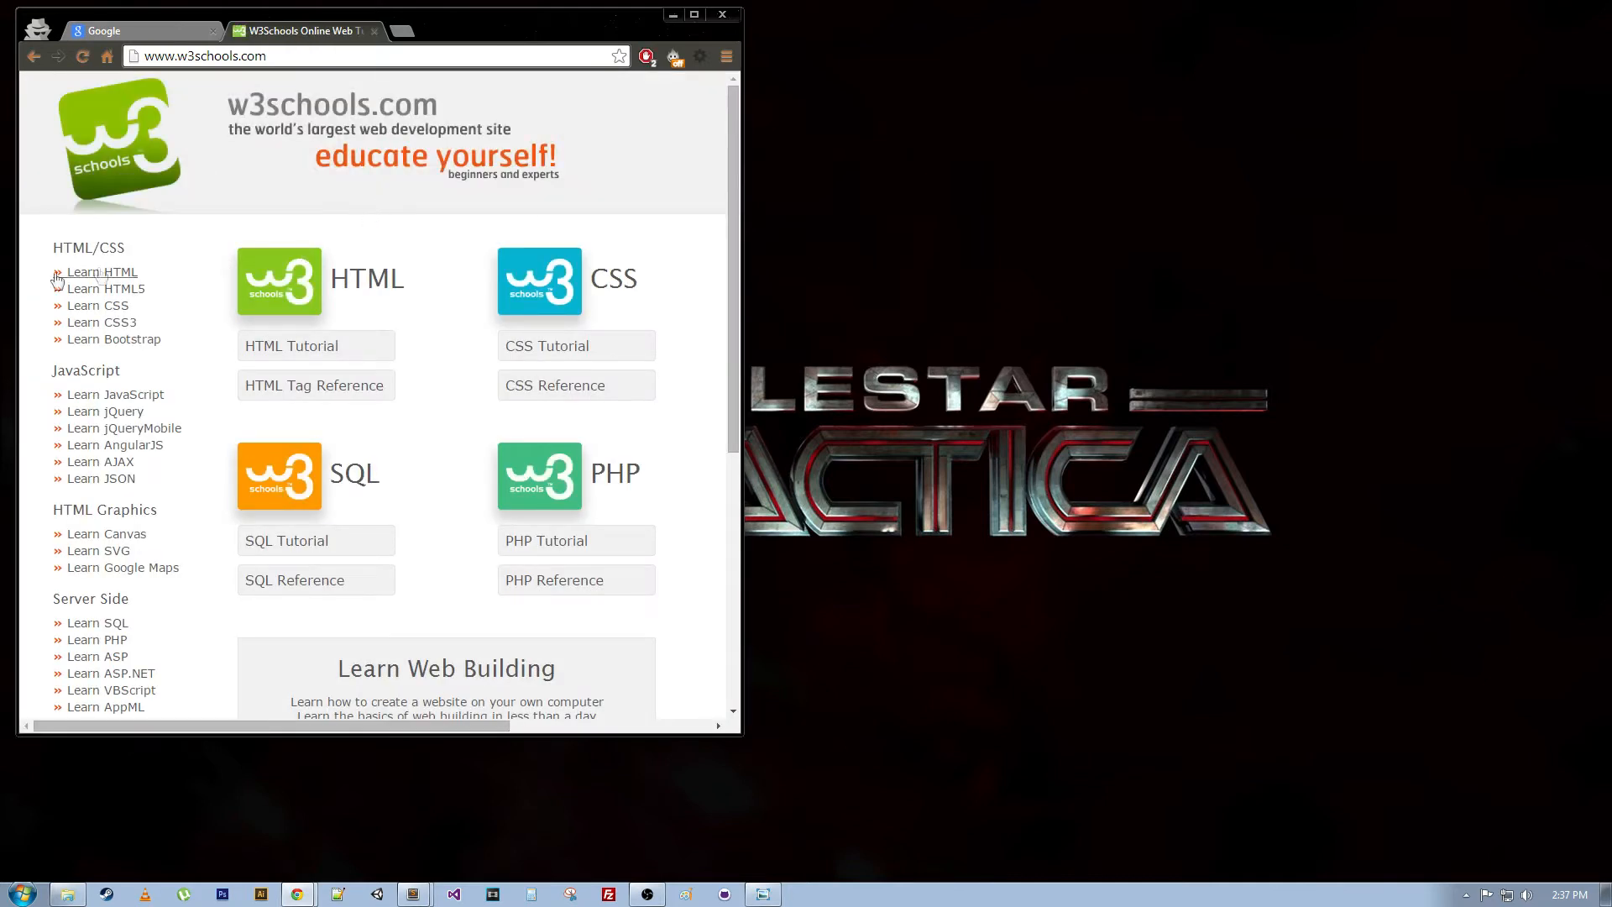
{"action": "mouse_move", "coordinate": [112, 443]}
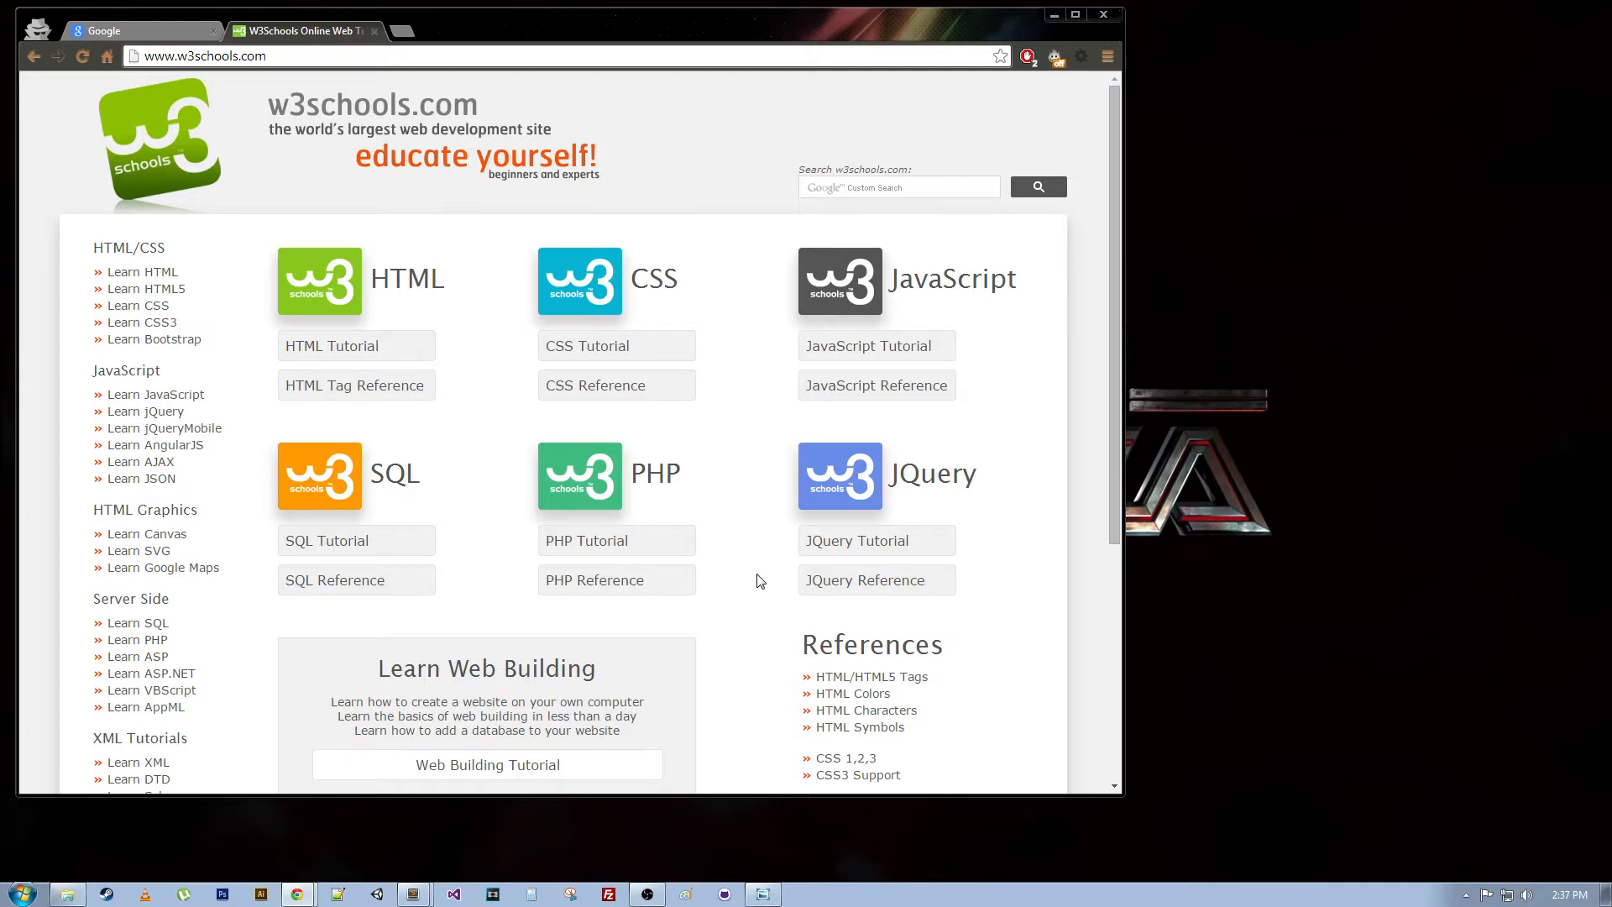
{"action": "mouse_move", "coordinate": [1527, 416]}
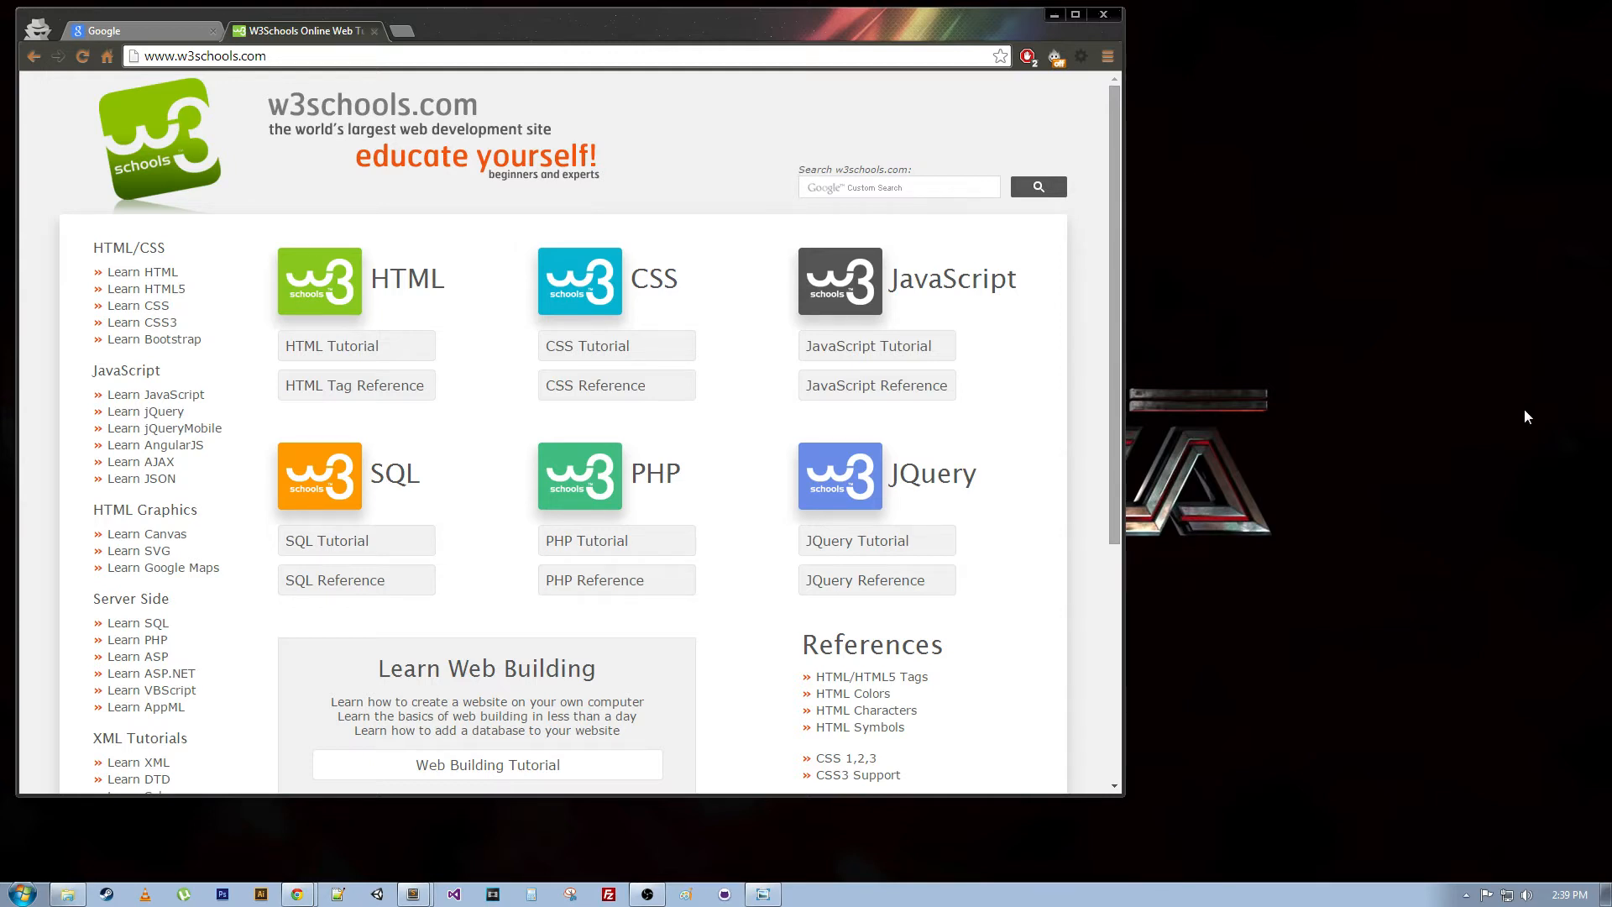
{"action": "mouse_move", "coordinate": [1333, 461]}
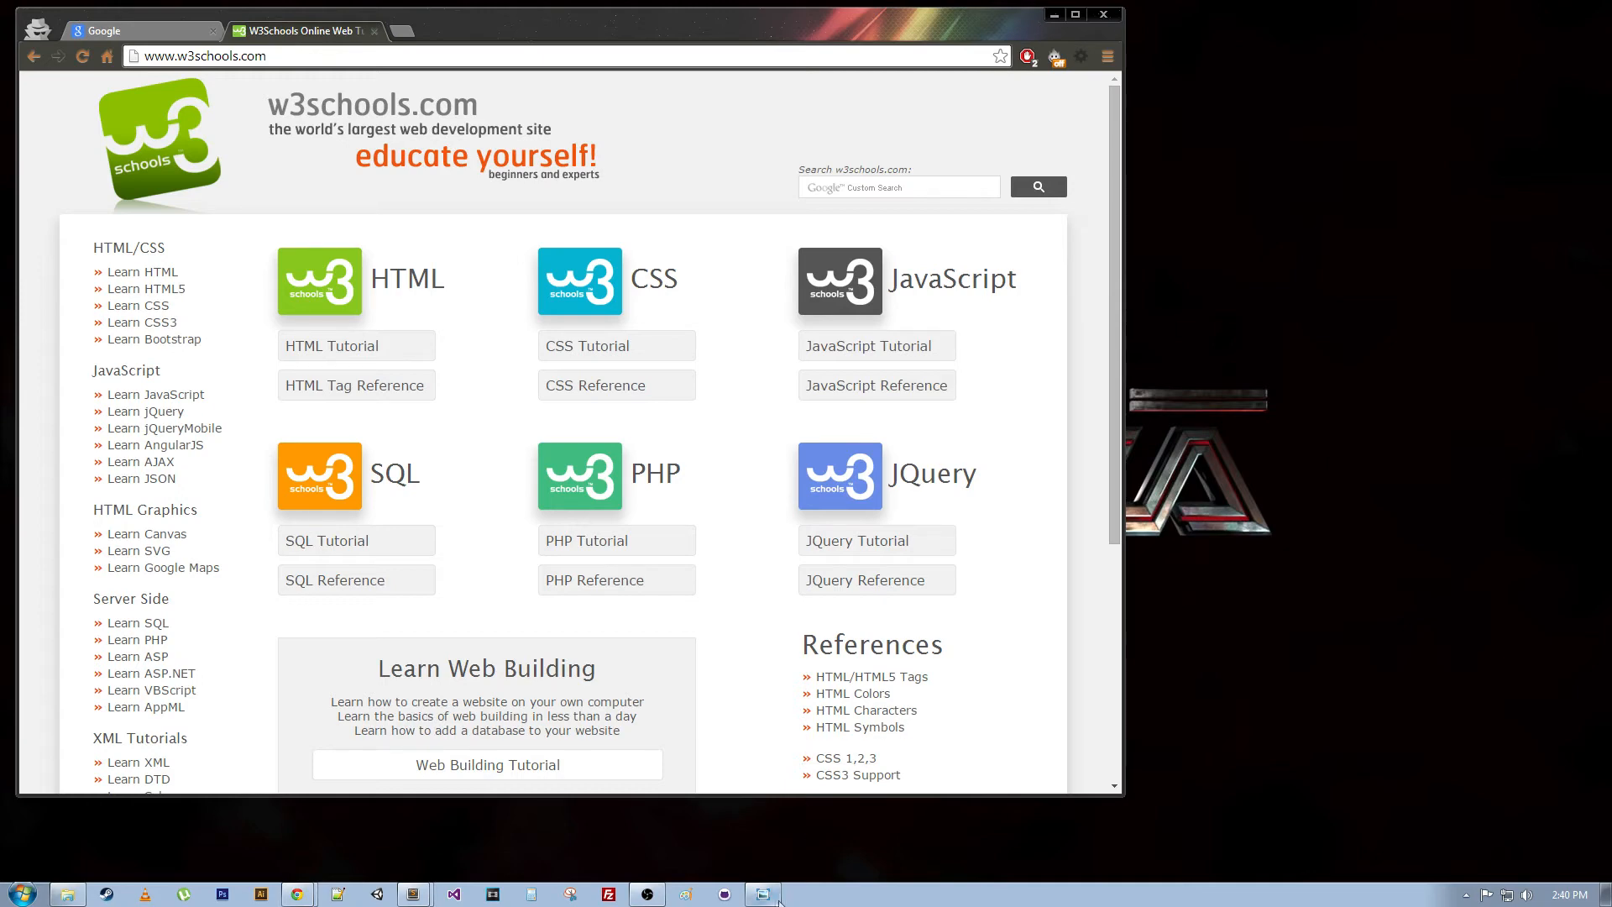
Step: View the HTML page-structure diagram showing nested html, head, title, body and paragraph tags in Windows Photo Viewer
{"action": "left_click", "coordinate": [763, 894]}
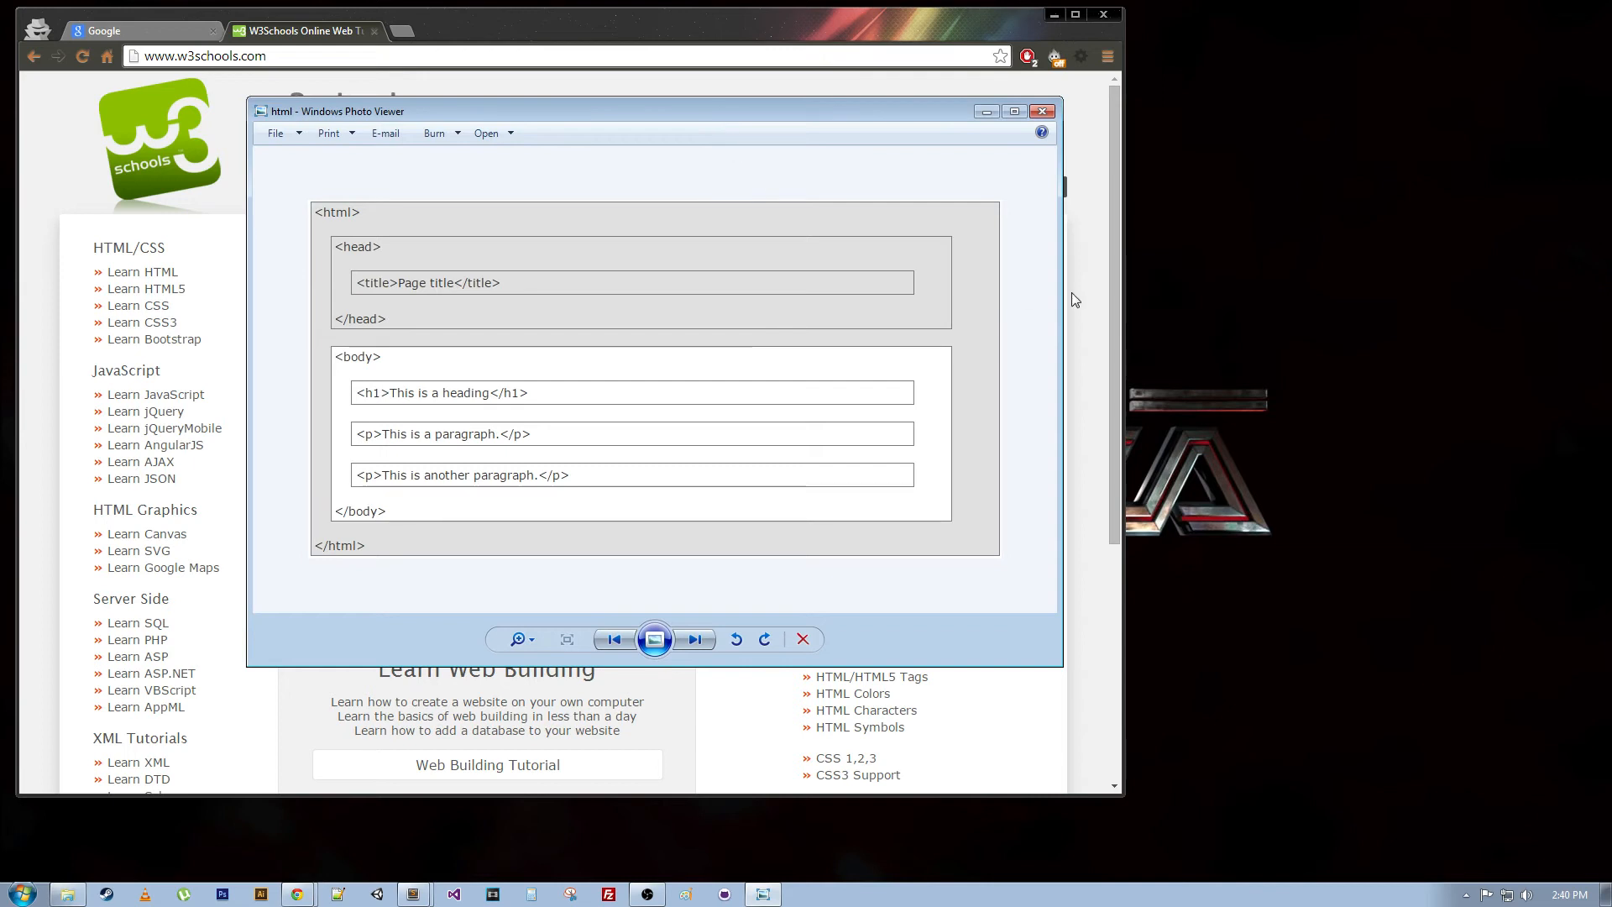
{"action": "mouse_move", "coordinate": [410, 216]}
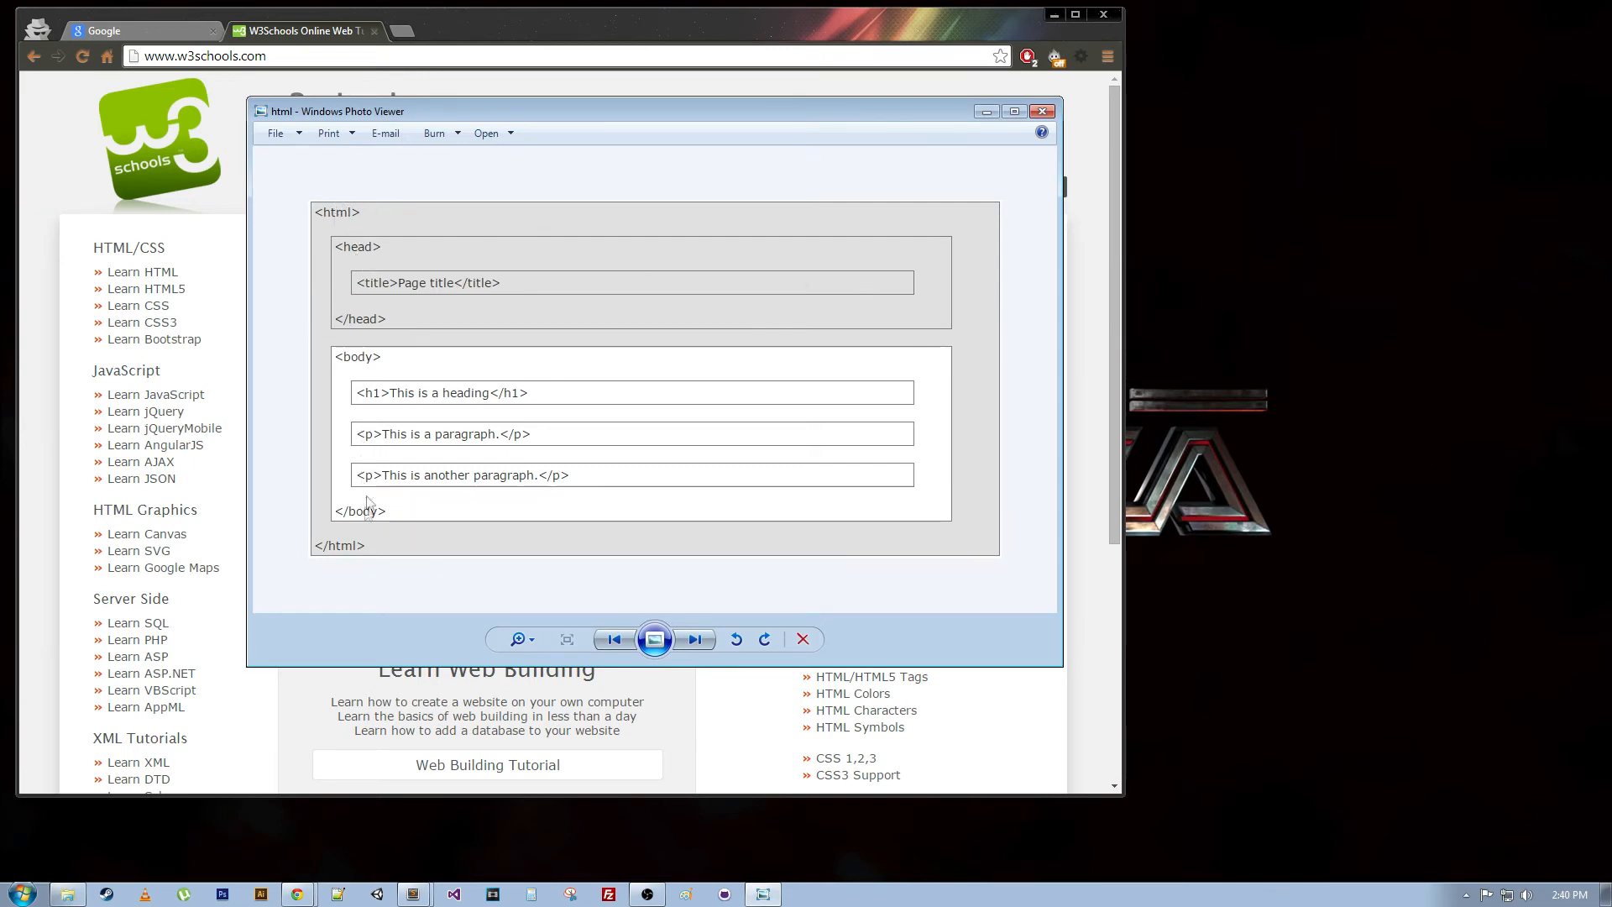
{"action": "mouse_move", "coordinate": [1439, 512]}
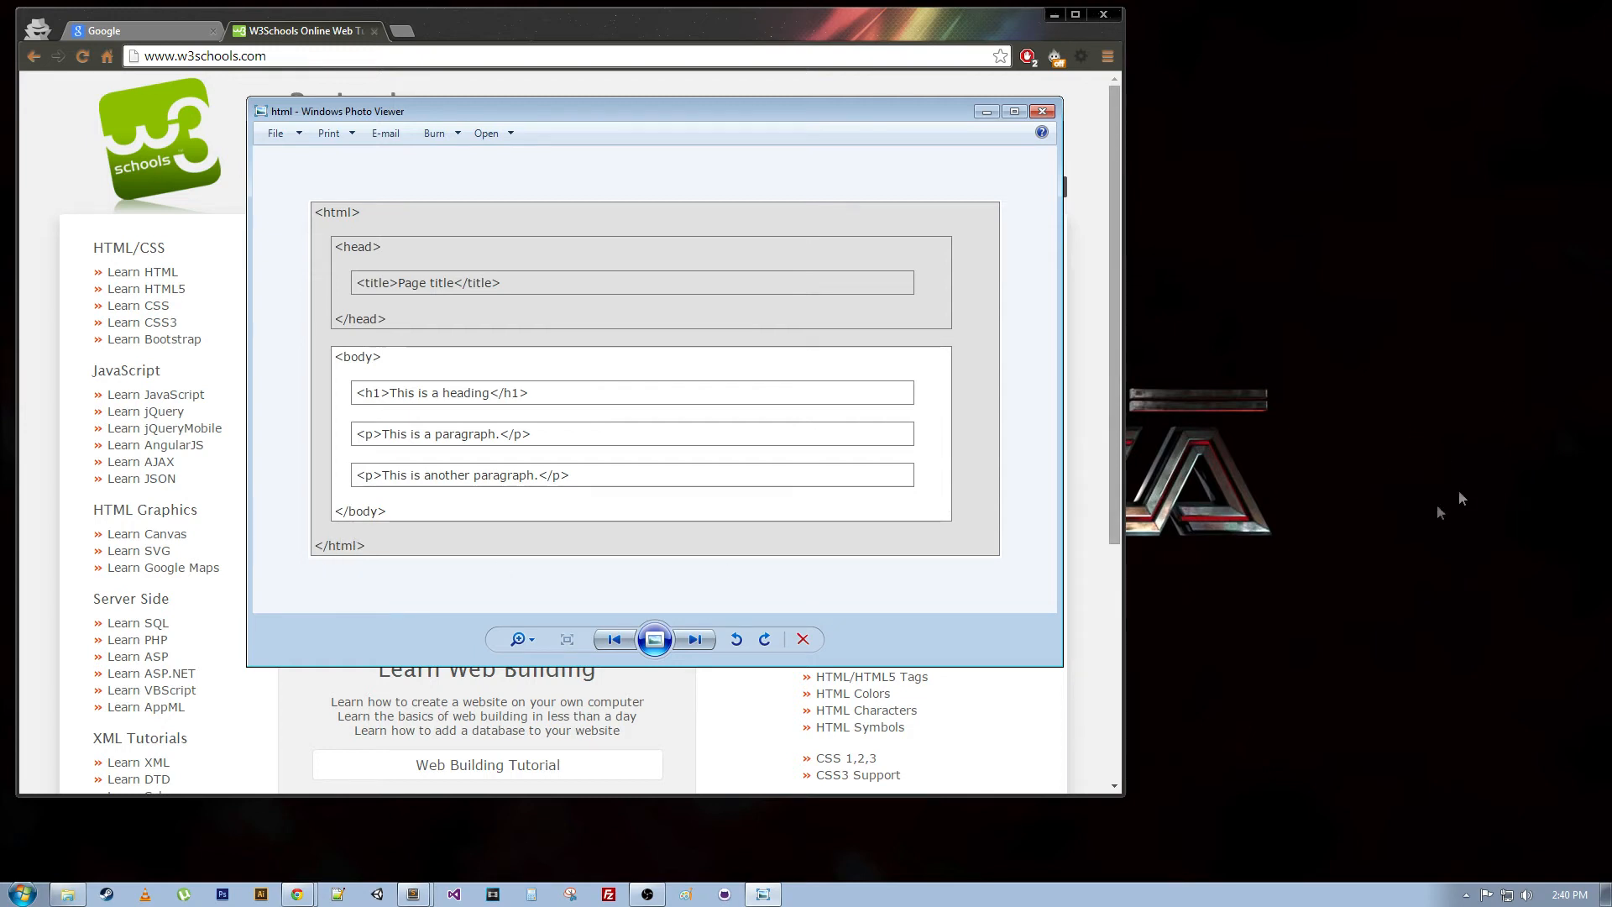
{"action": "mouse_move", "coordinate": [274, 576]}
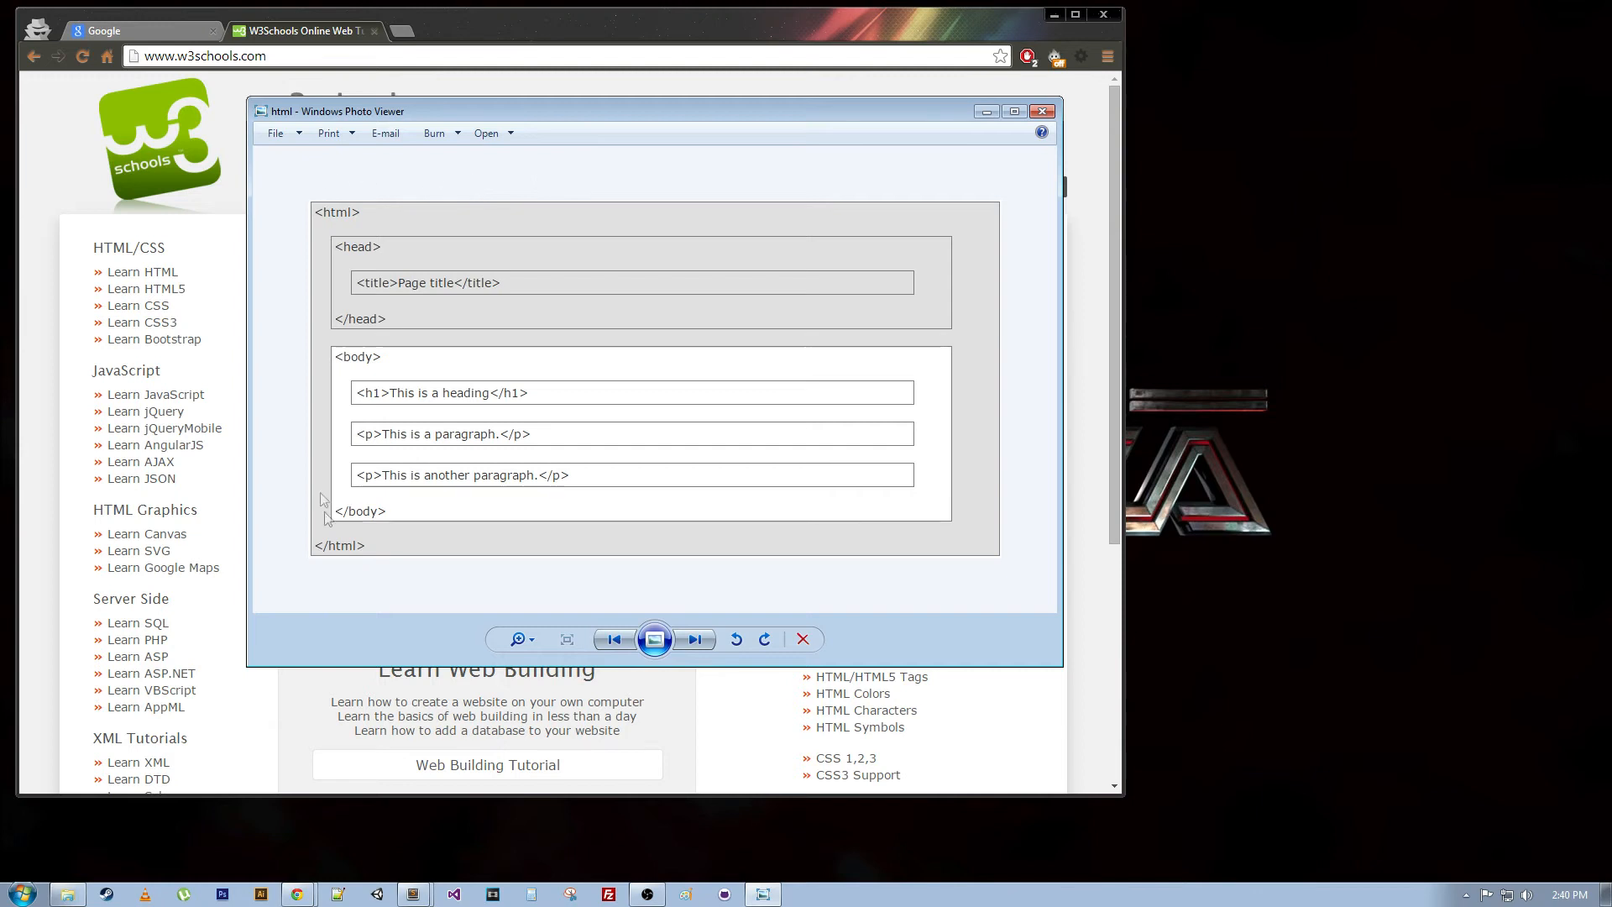
{"action": "mouse_move", "coordinate": [487, 314]}
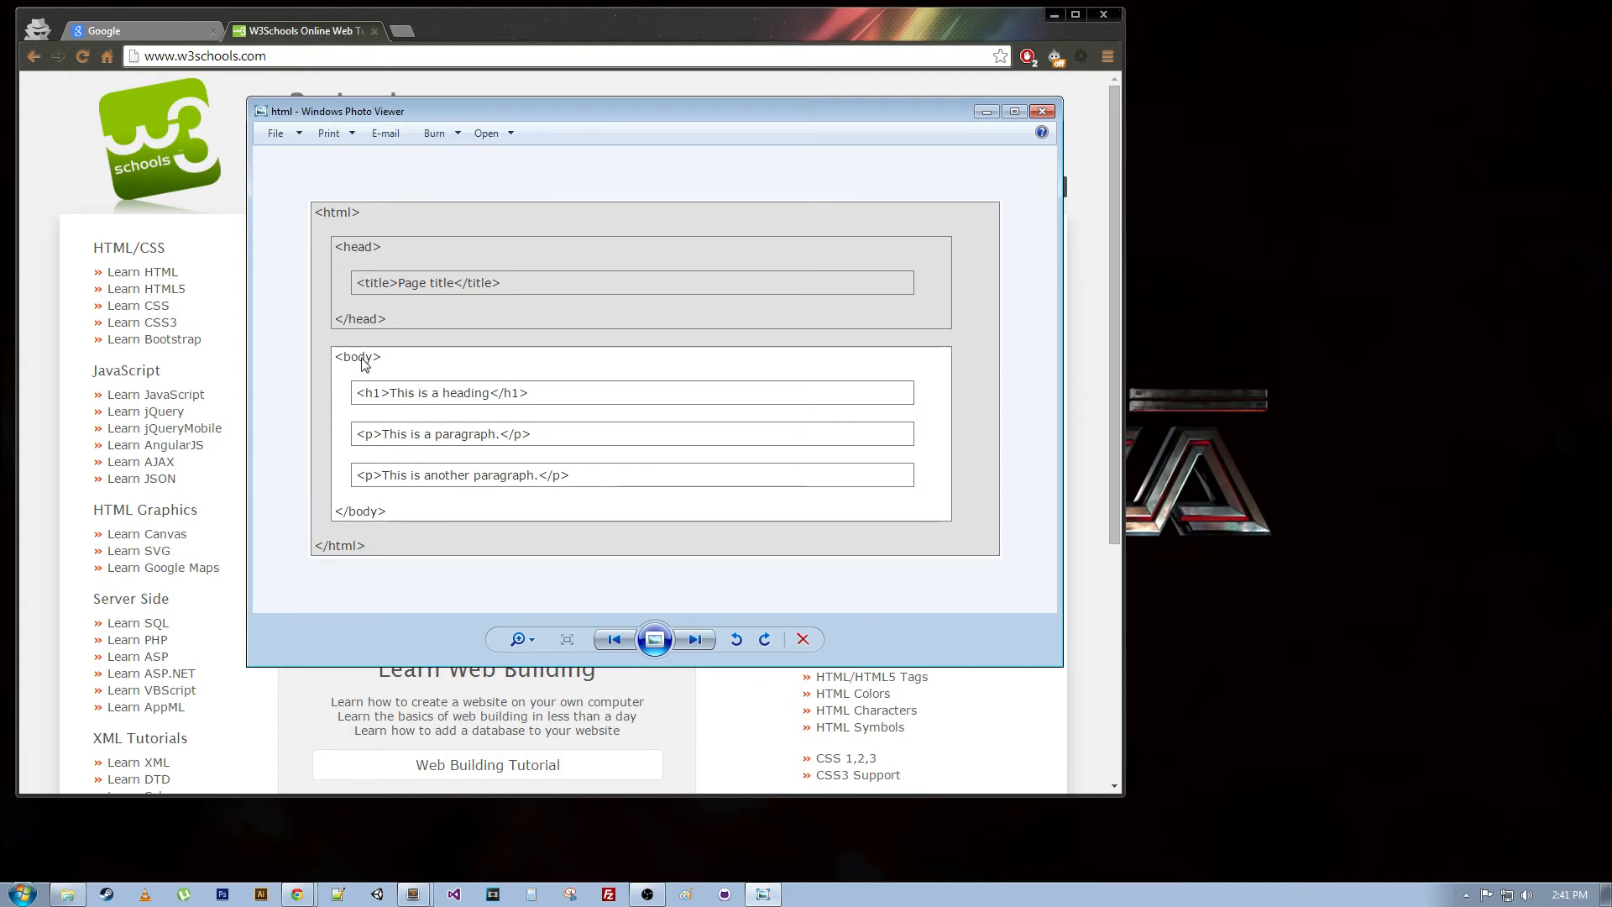
{"action": "mouse_move", "coordinate": [1109, 791]}
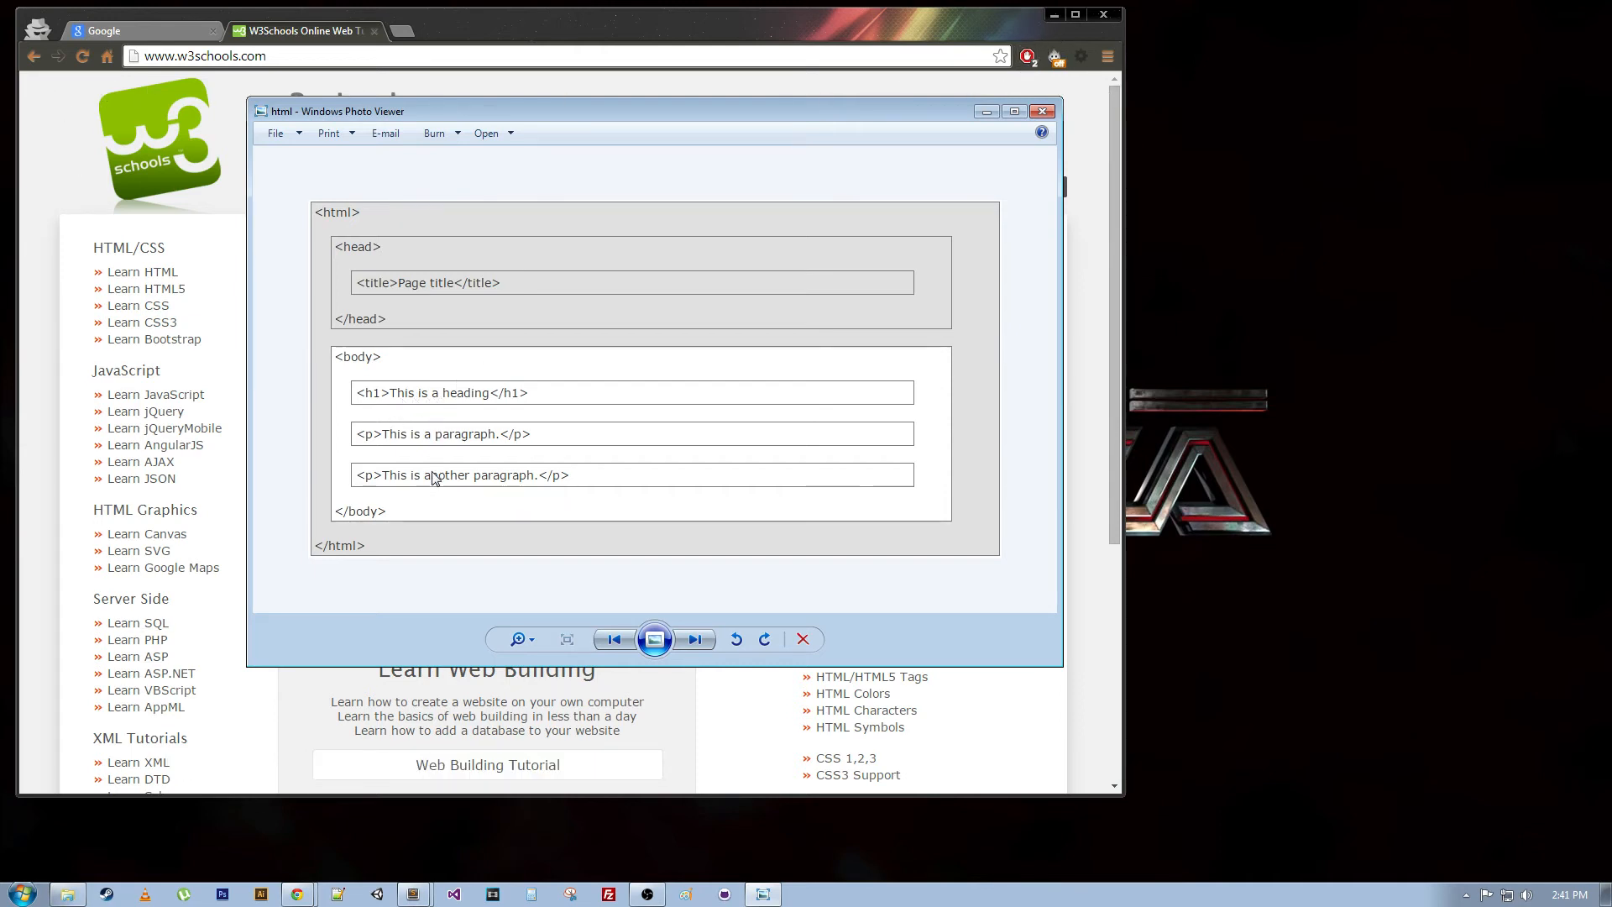
{"action": "mouse_move", "coordinate": [440, 479]}
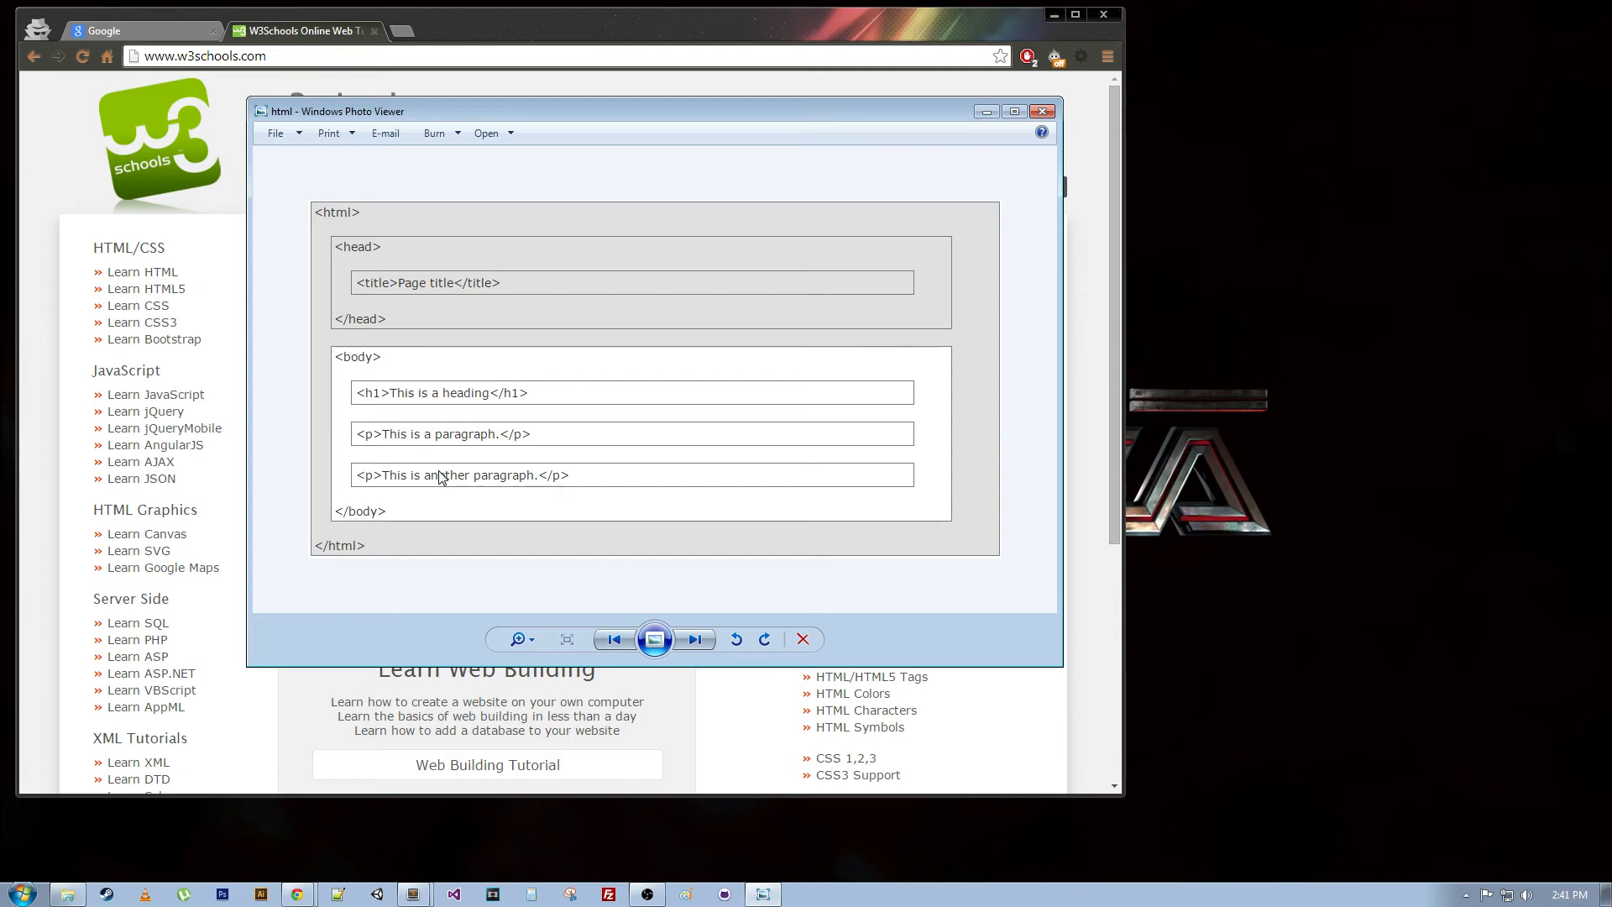
{"action": "mouse_move", "coordinate": [282, 210]}
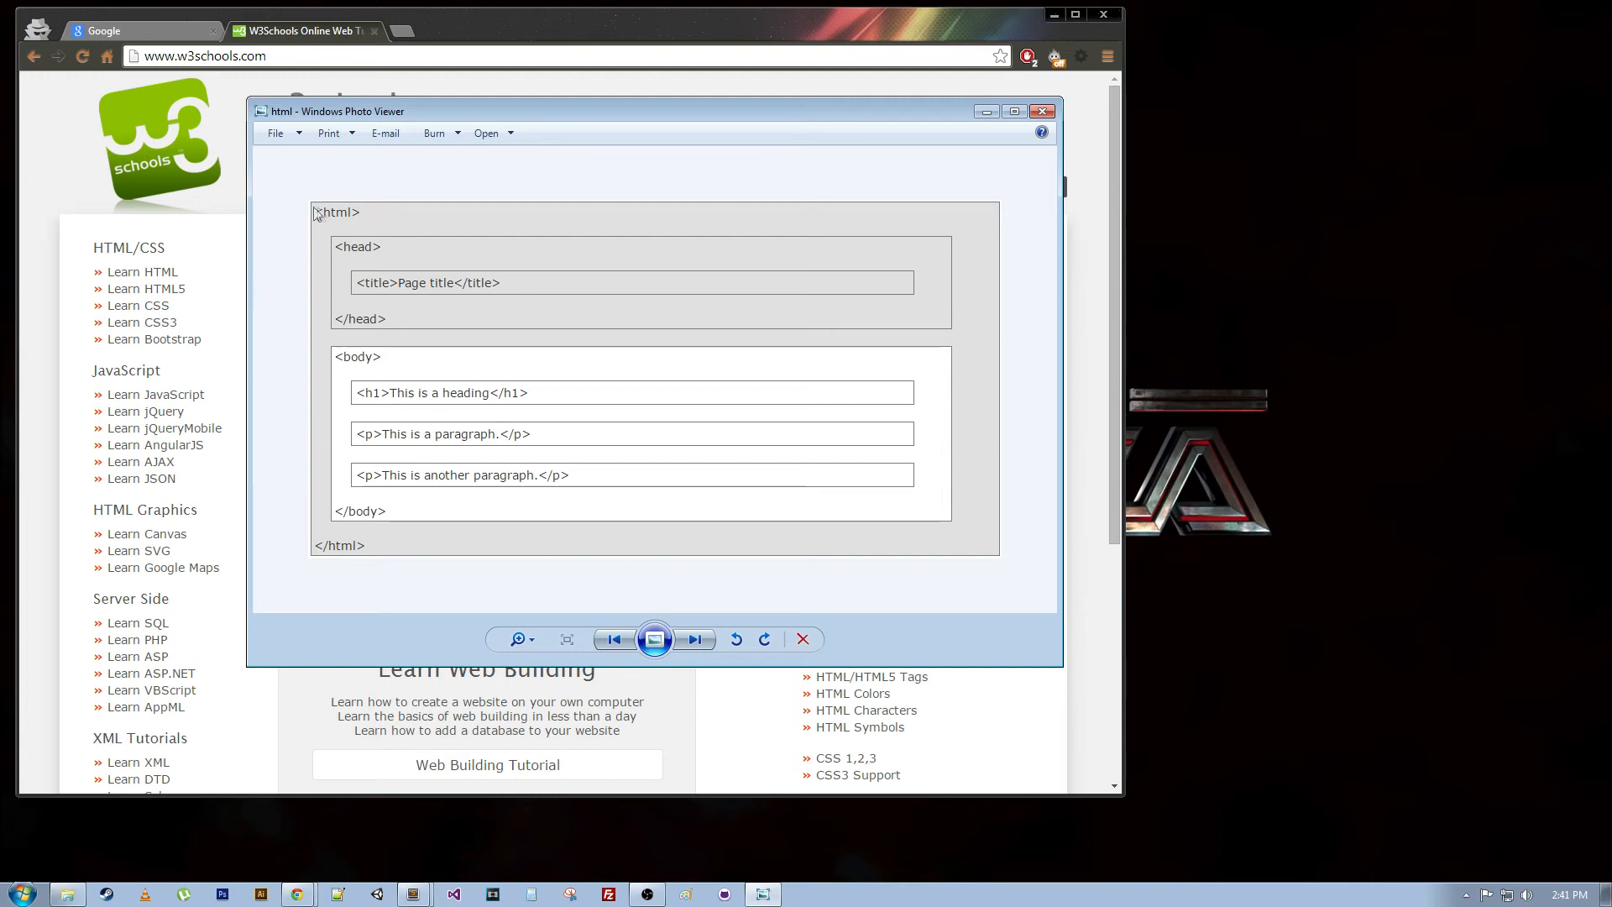
{"action": "mouse_move", "coordinate": [339, 219]}
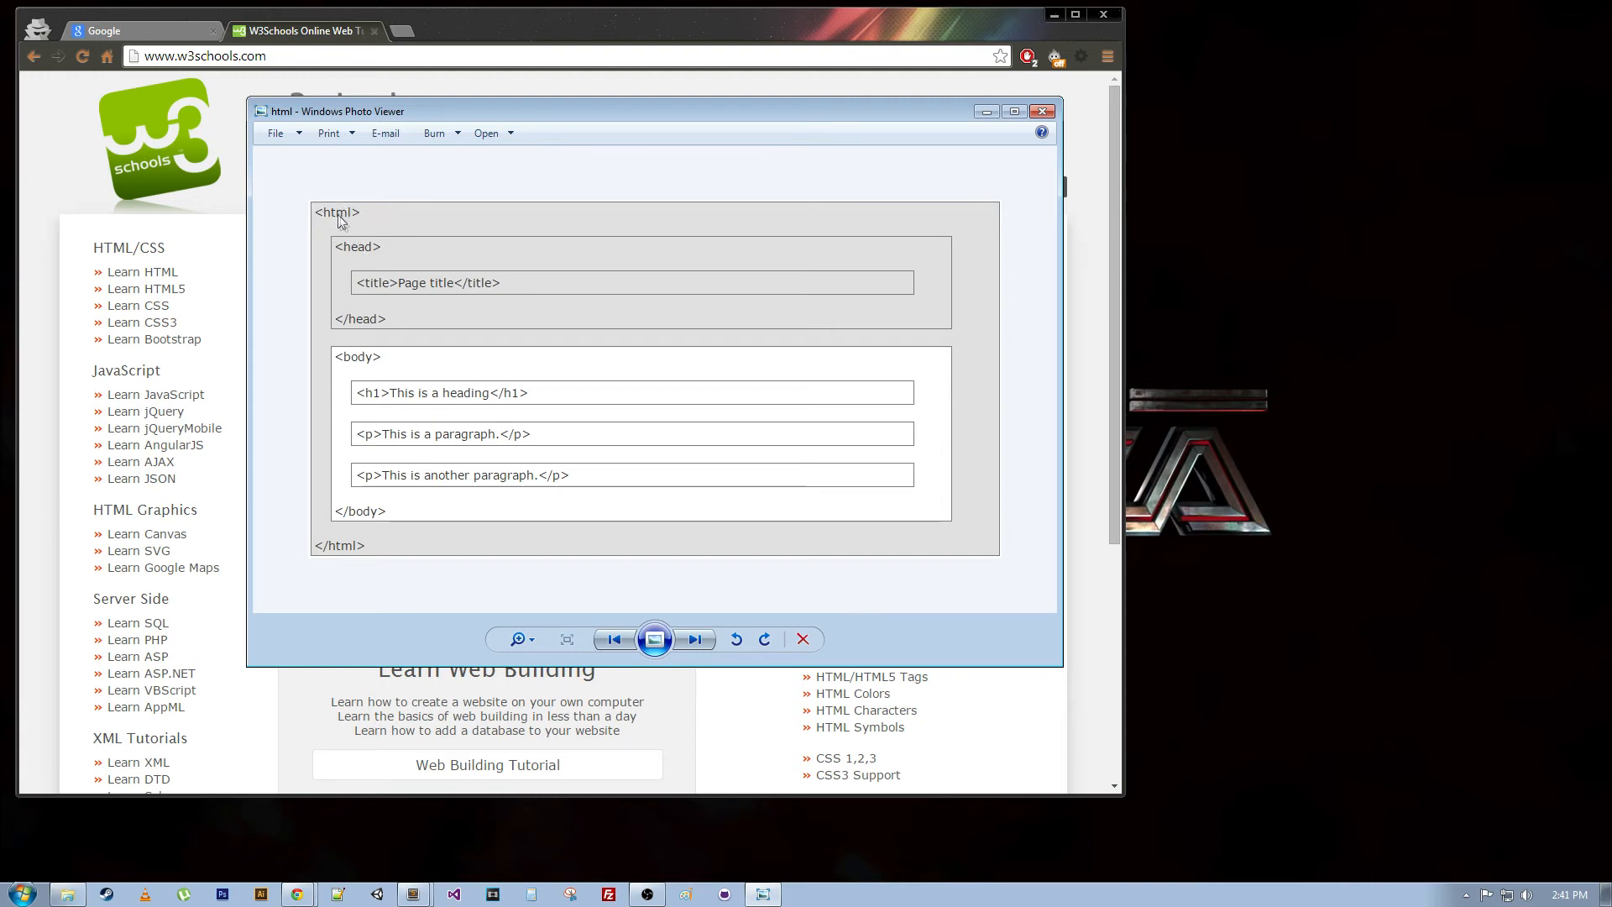
{"action": "mouse_move", "coordinate": [469, 306]}
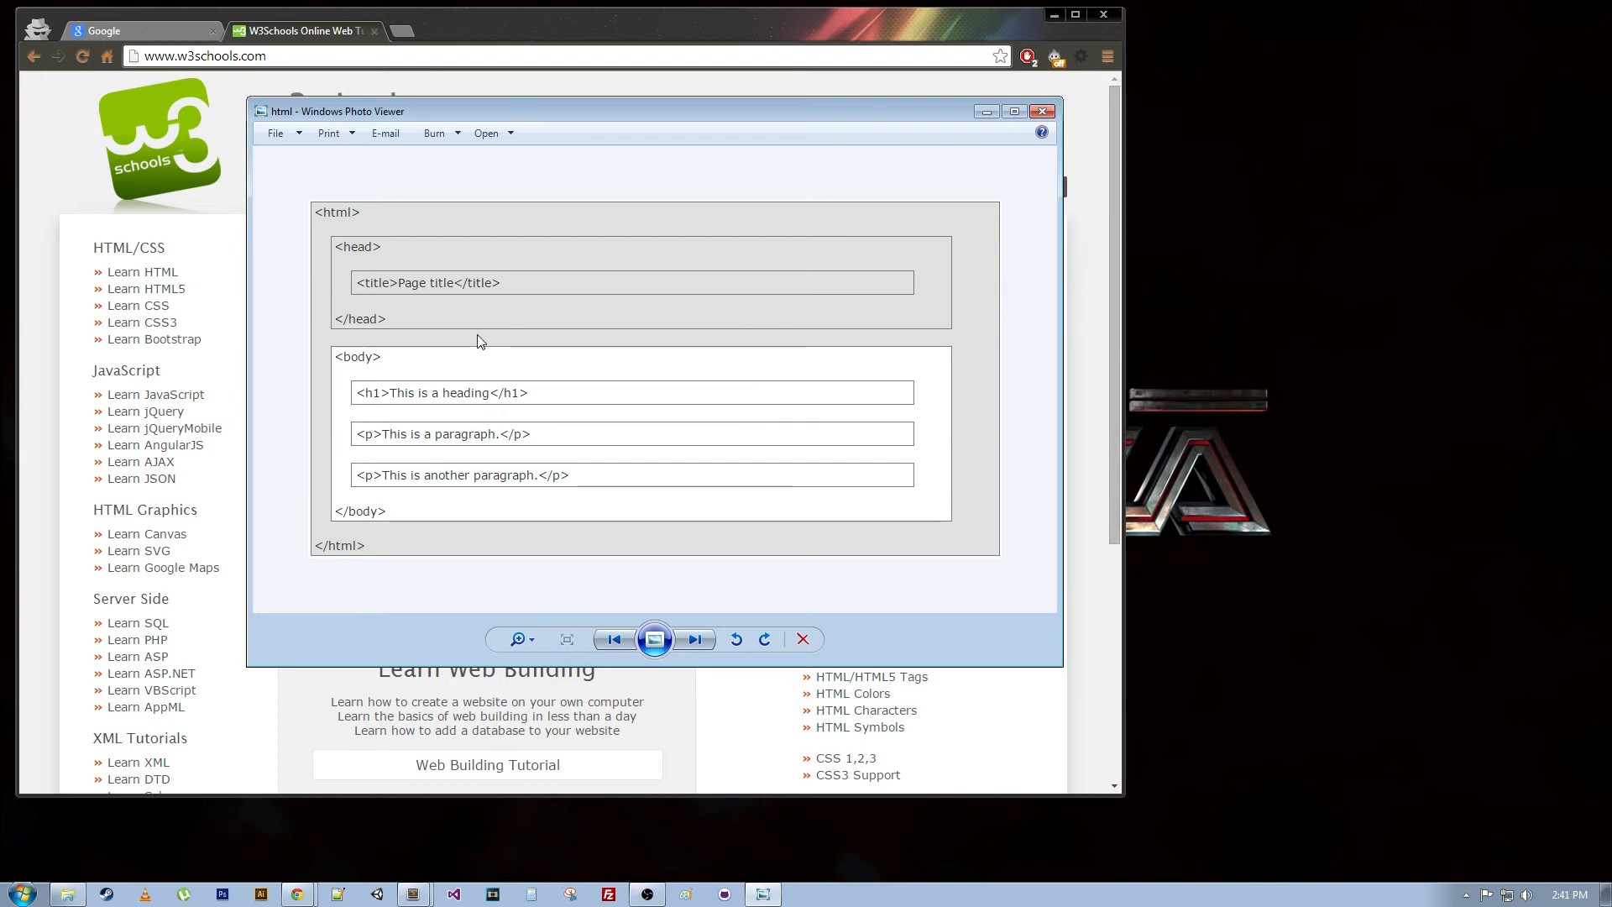
{"action": "mouse_move", "coordinate": [360, 257]}
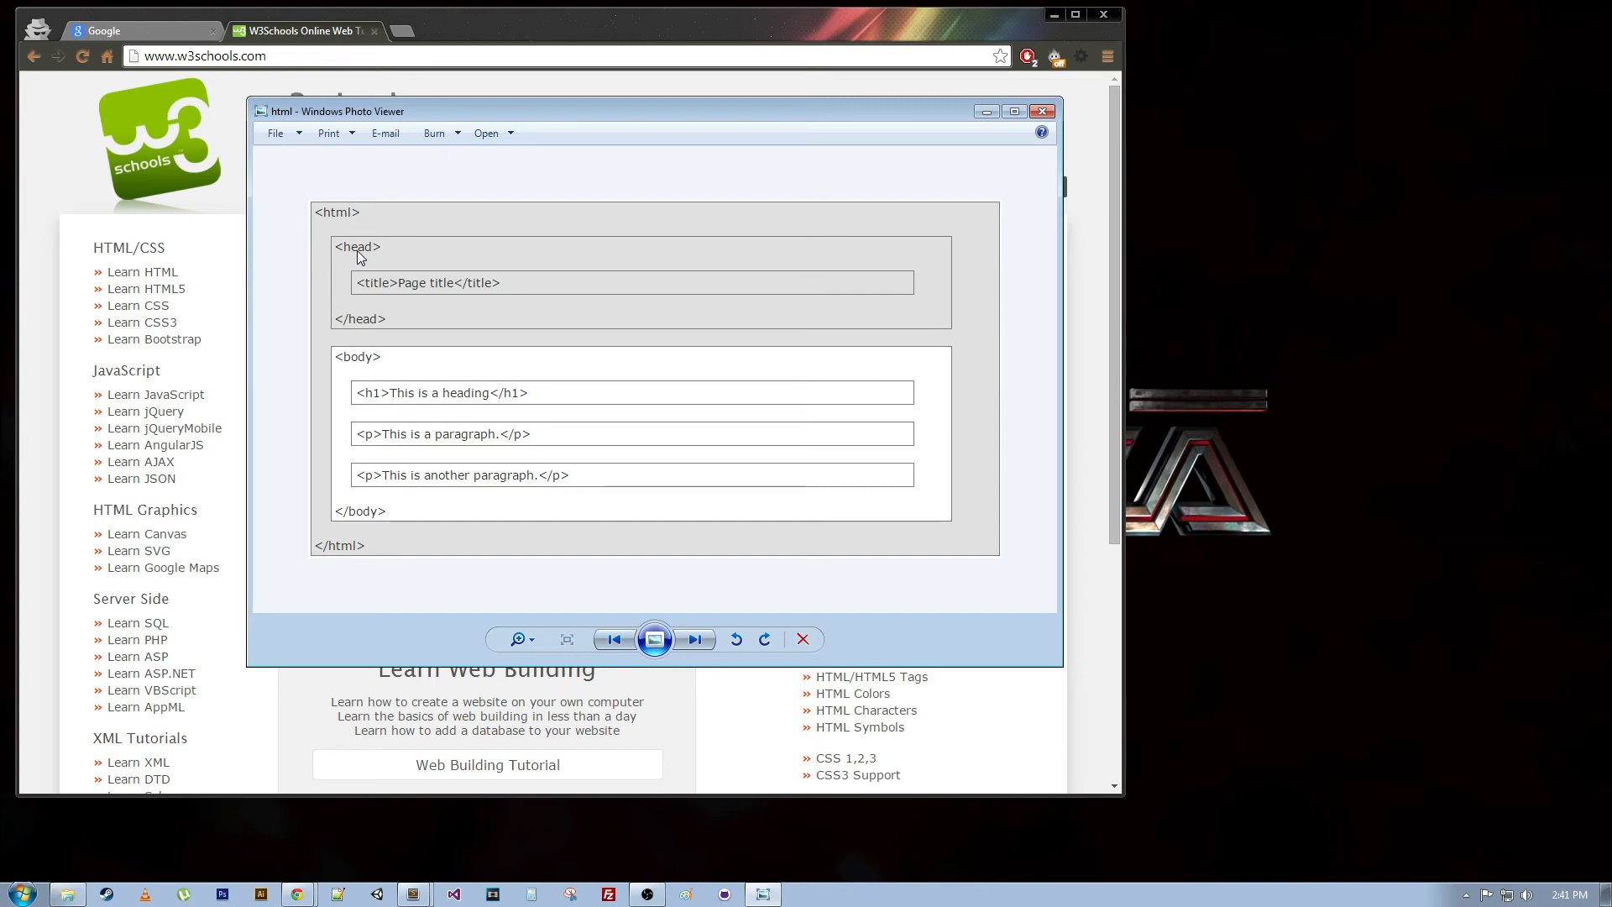
{"action": "mouse_move", "coordinate": [319, 253]}
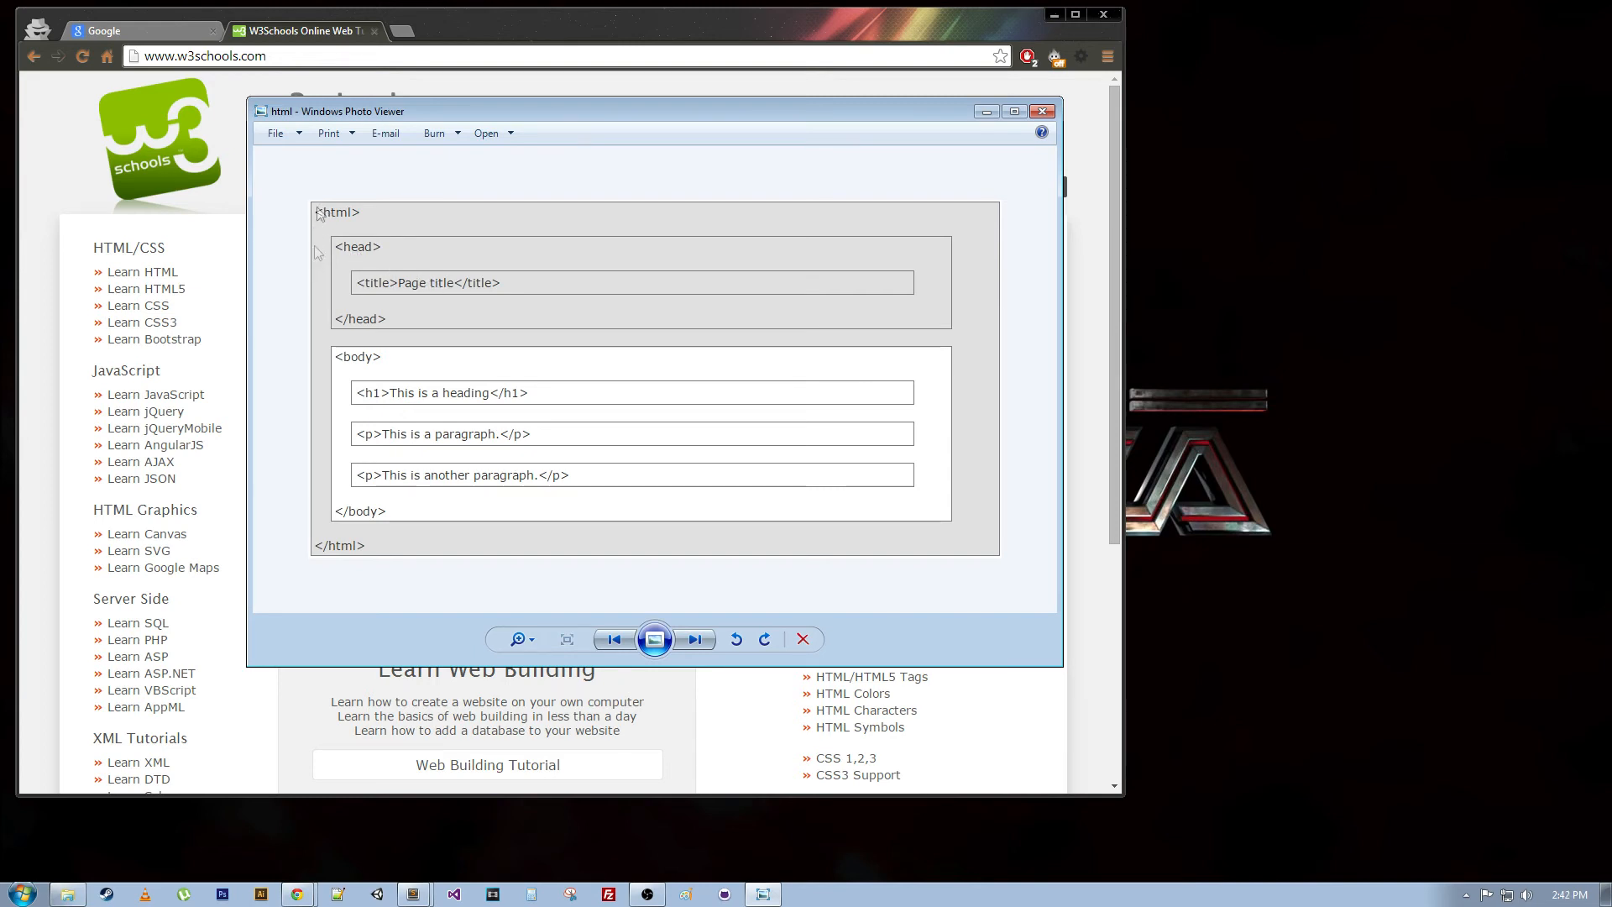
{"action": "mouse_move", "coordinate": [368, 410]}
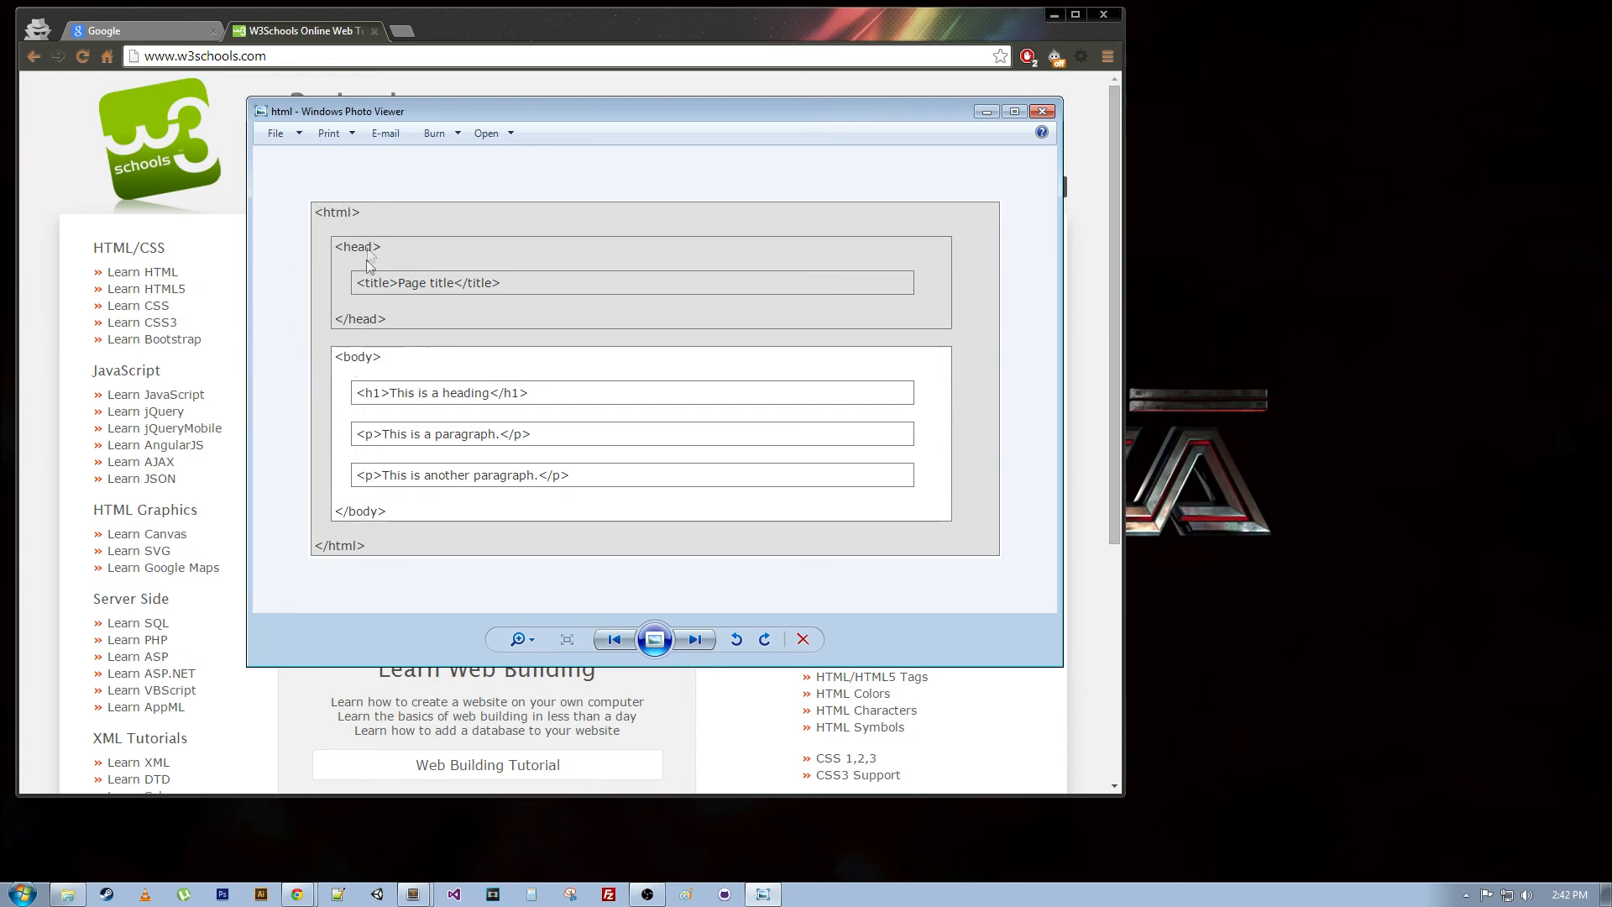
{"action": "mouse_move", "coordinate": [343, 309]}
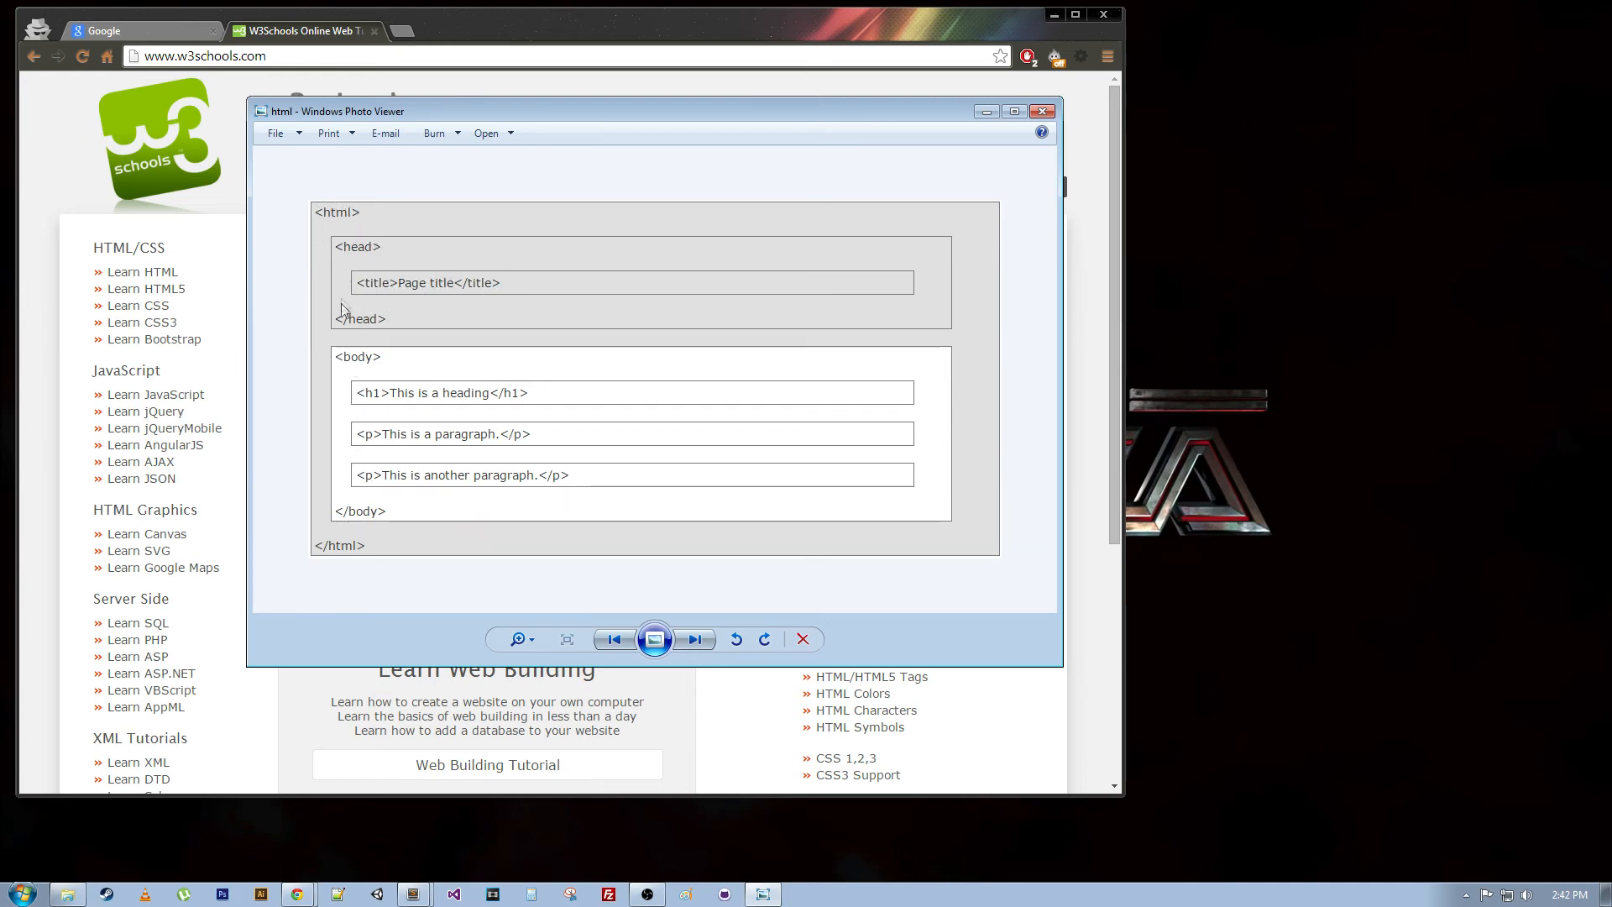
{"action": "mouse_move", "coordinate": [360, 338]}
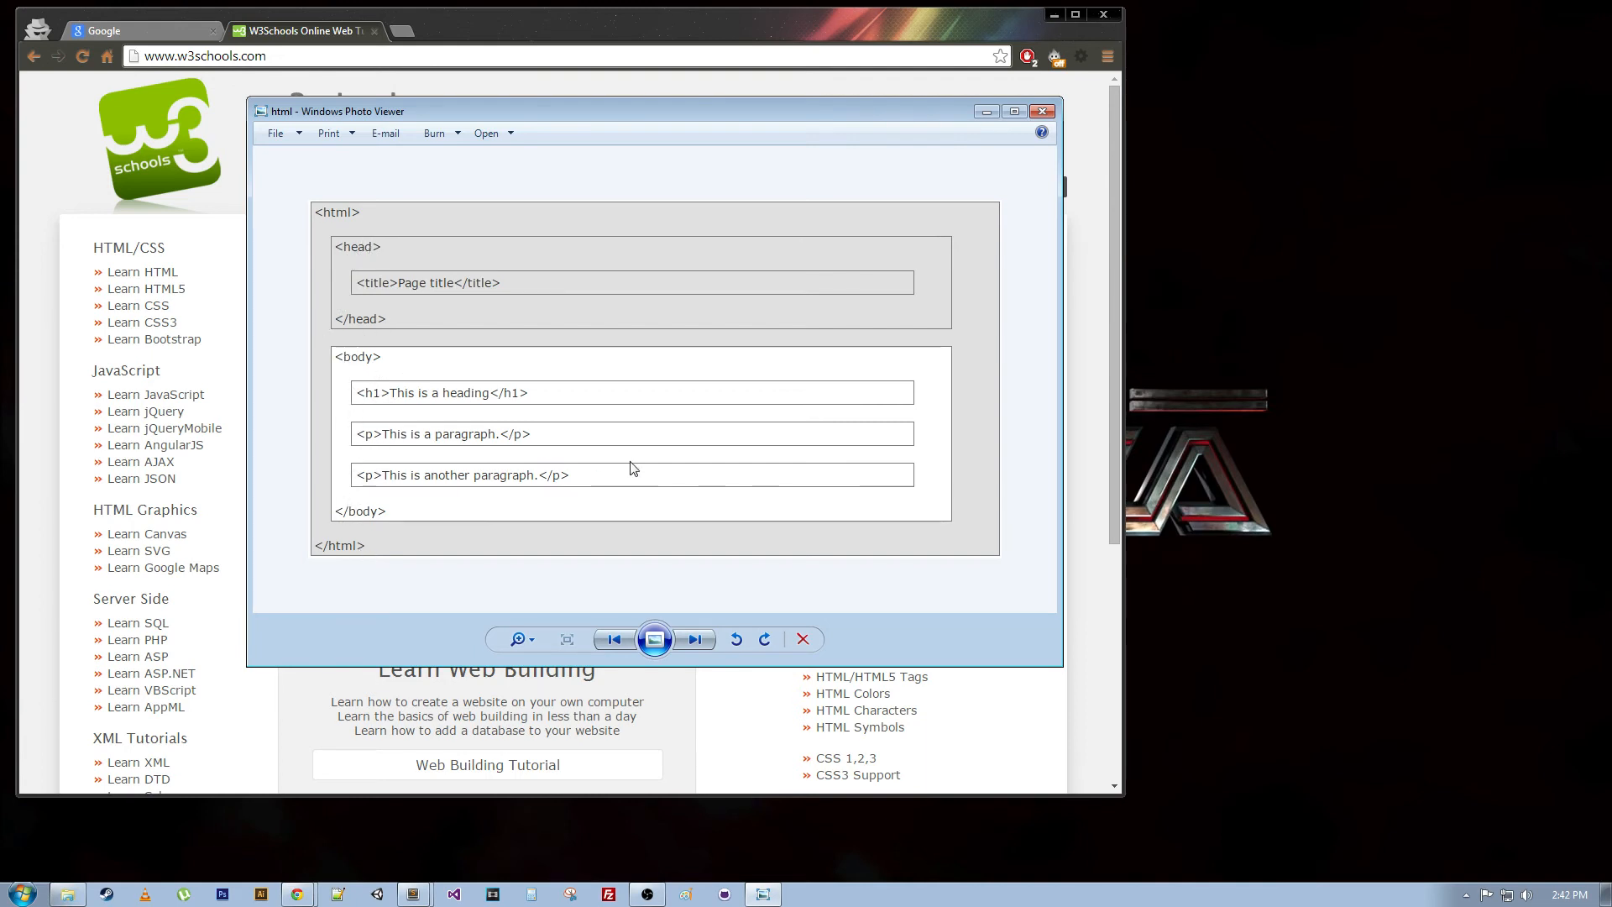
{"action": "mouse_move", "coordinate": [375, 289]}
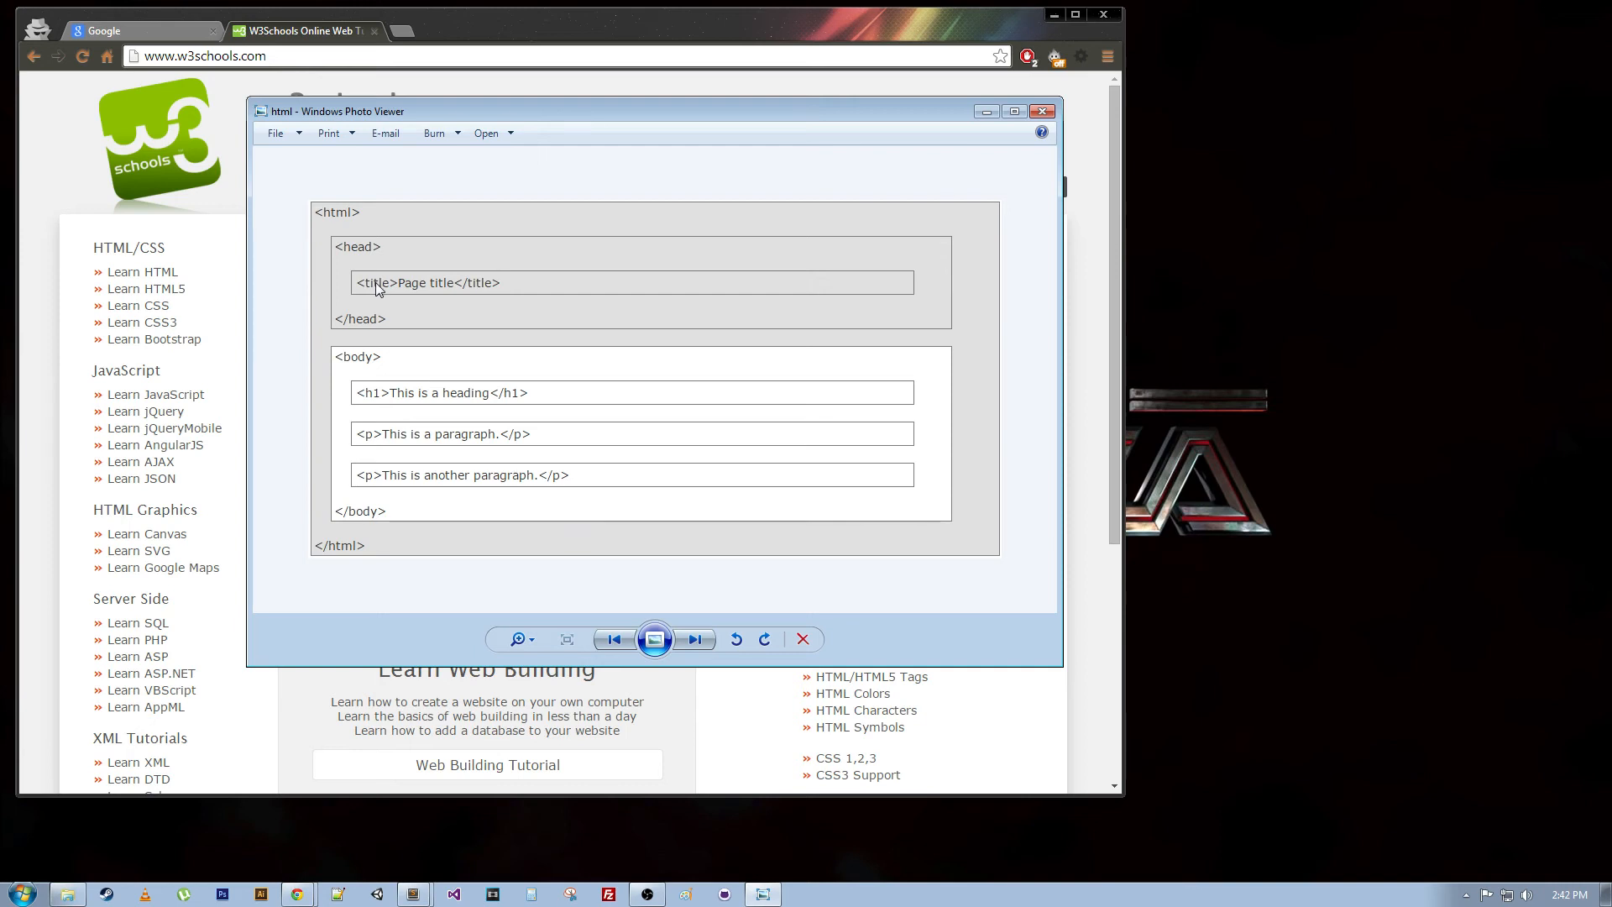
{"action": "mouse_move", "coordinate": [485, 285]}
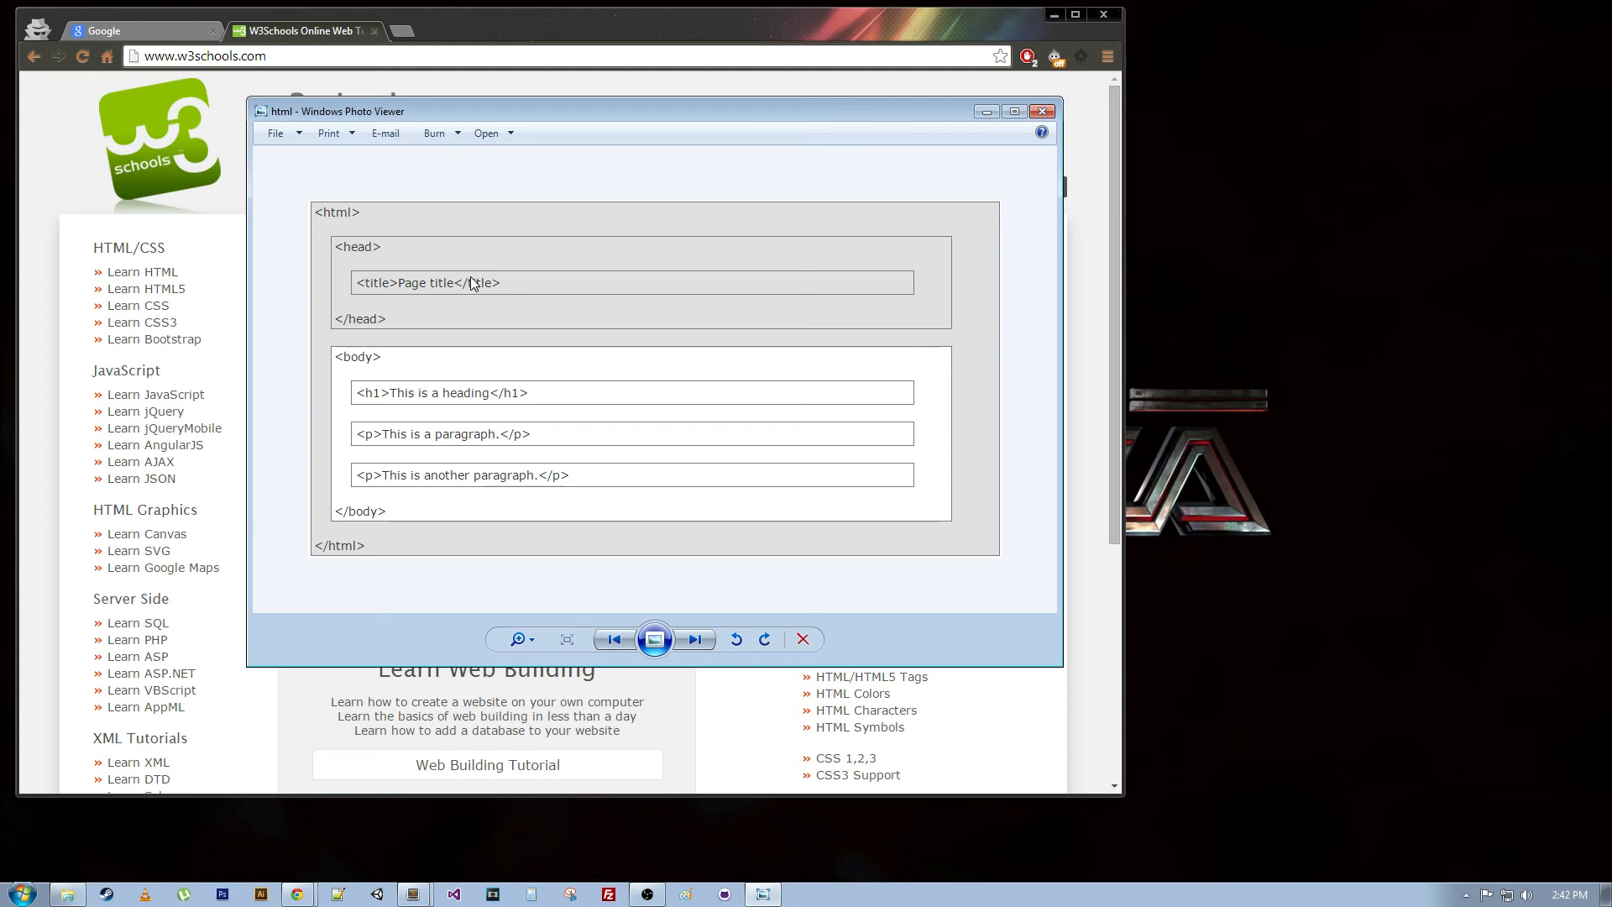
{"action": "mouse_move", "coordinate": [410, 497]}
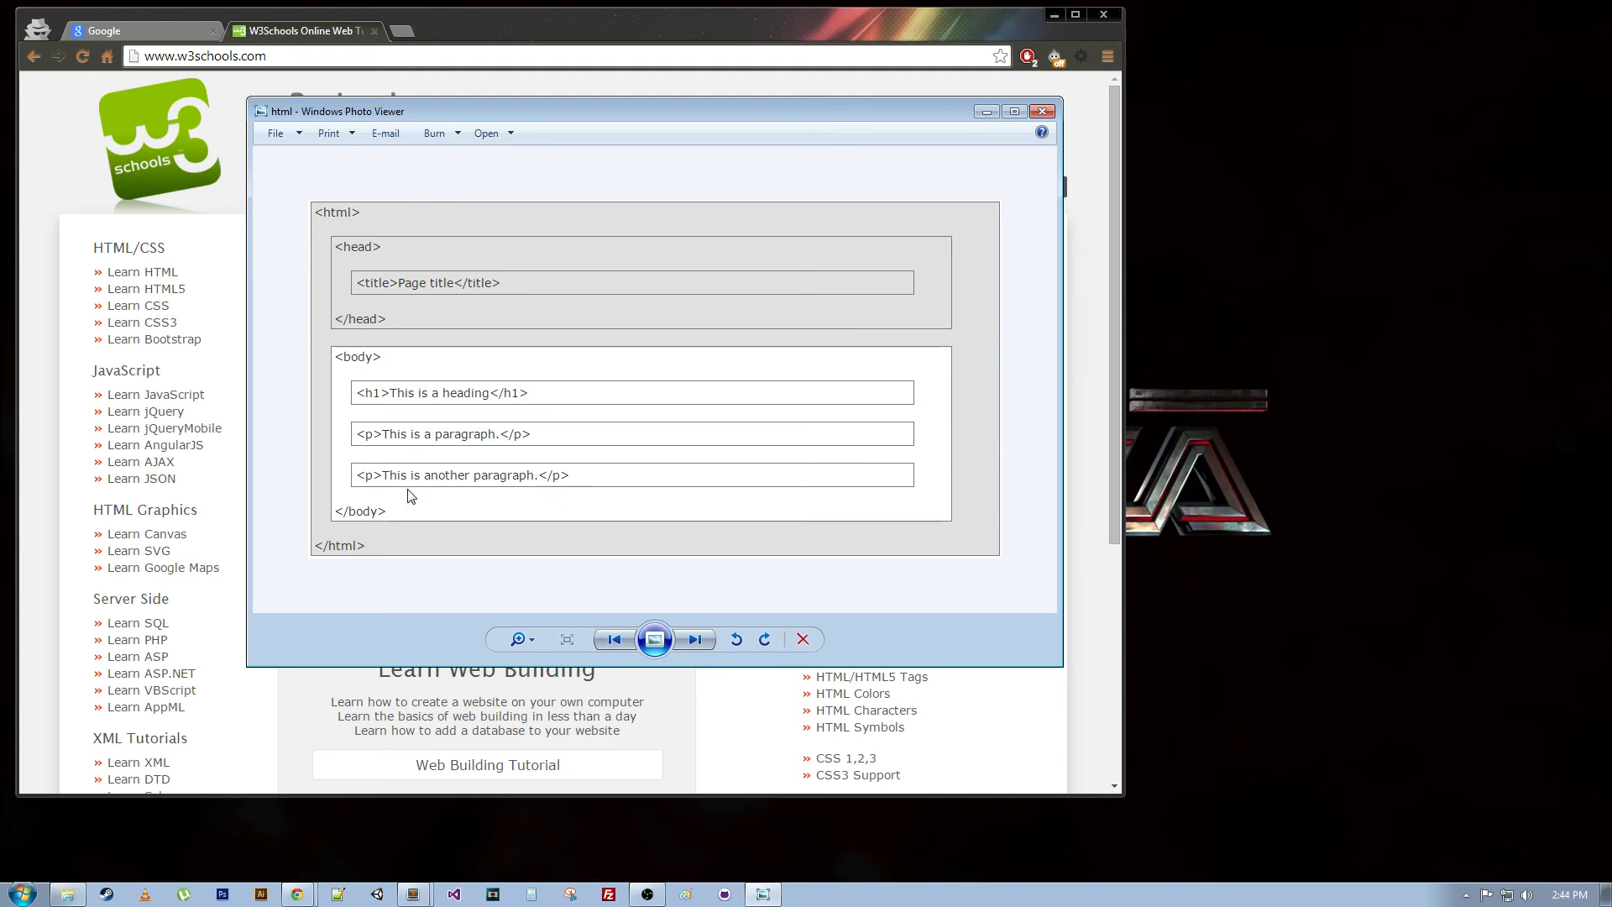
{"action": "mouse_move", "coordinate": [493, 604]}
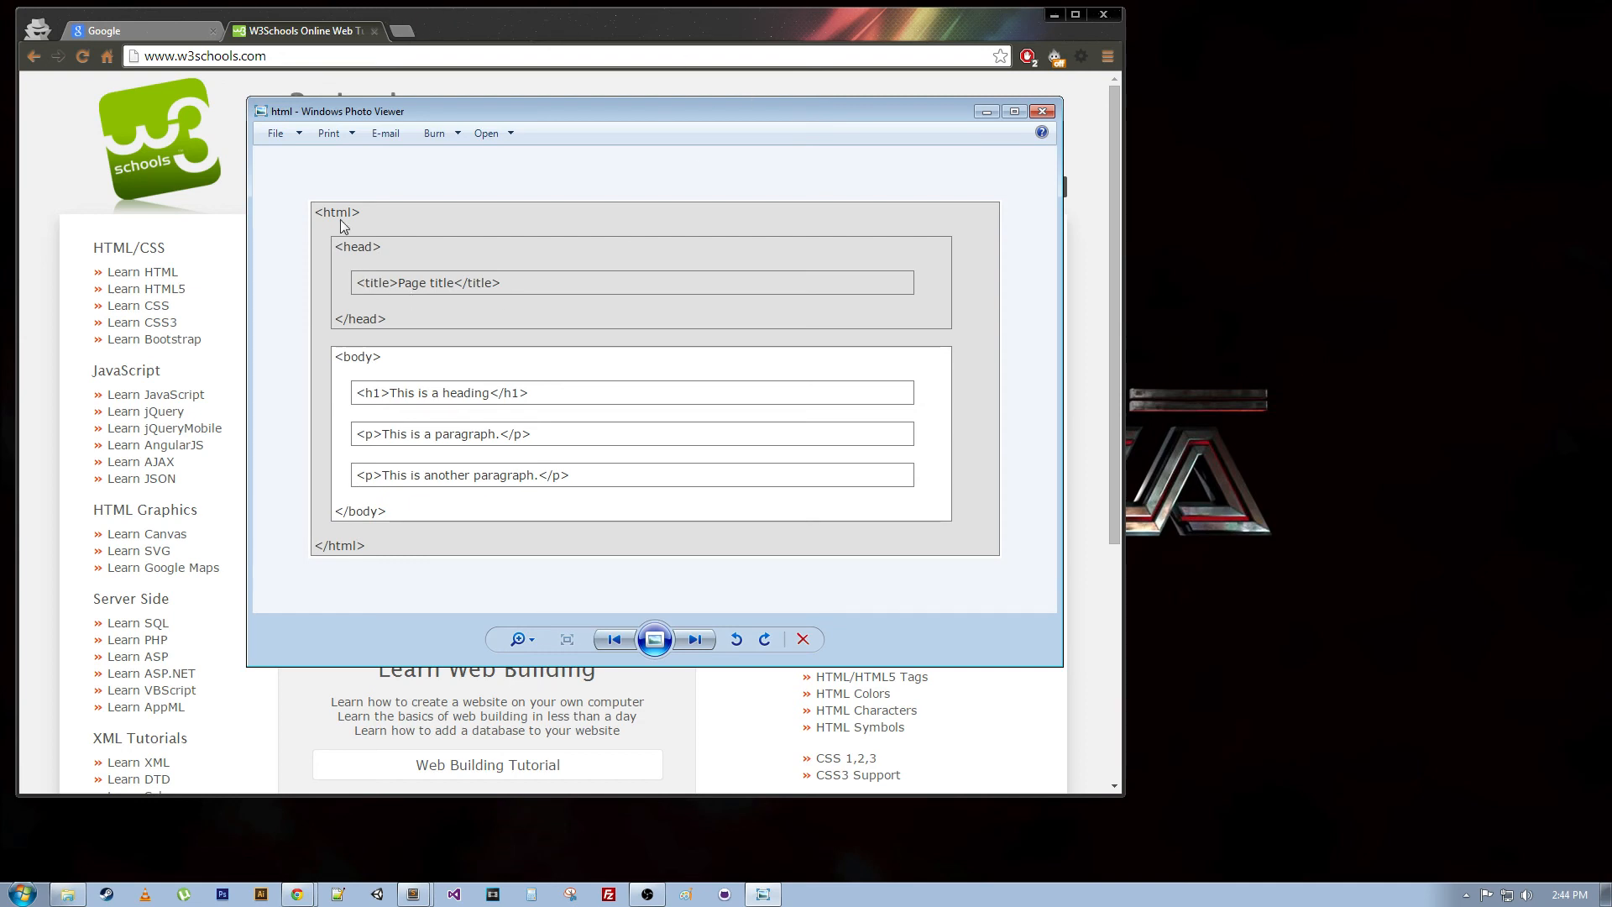
{"action": "mouse_move", "coordinate": [363, 373]}
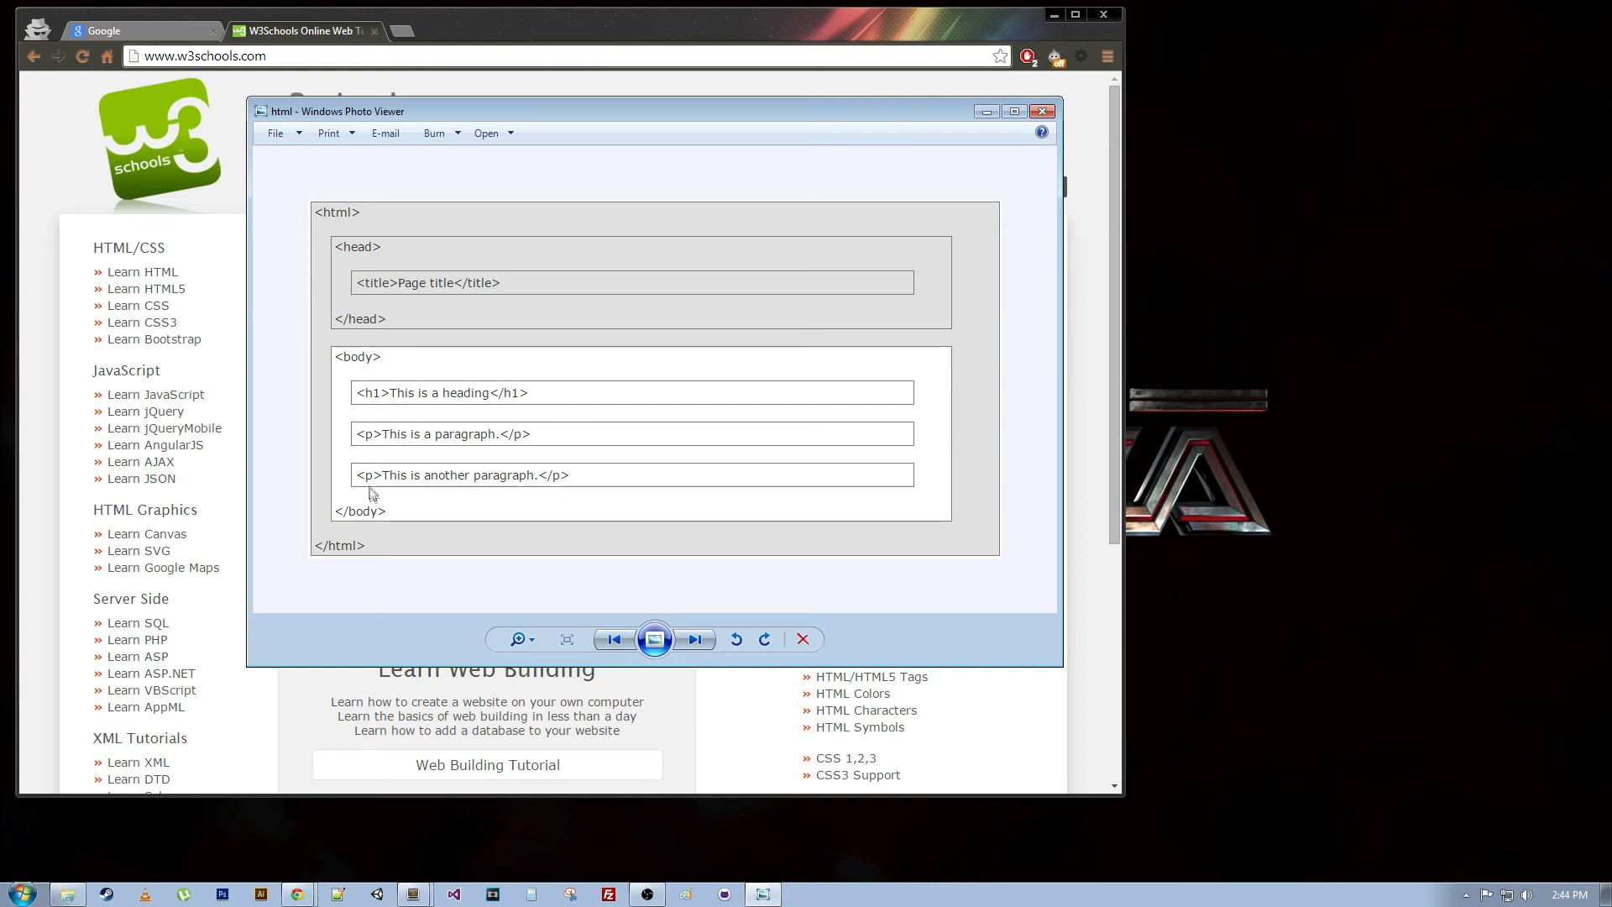
{"action": "mouse_move", "coordinate": [362, 456]}
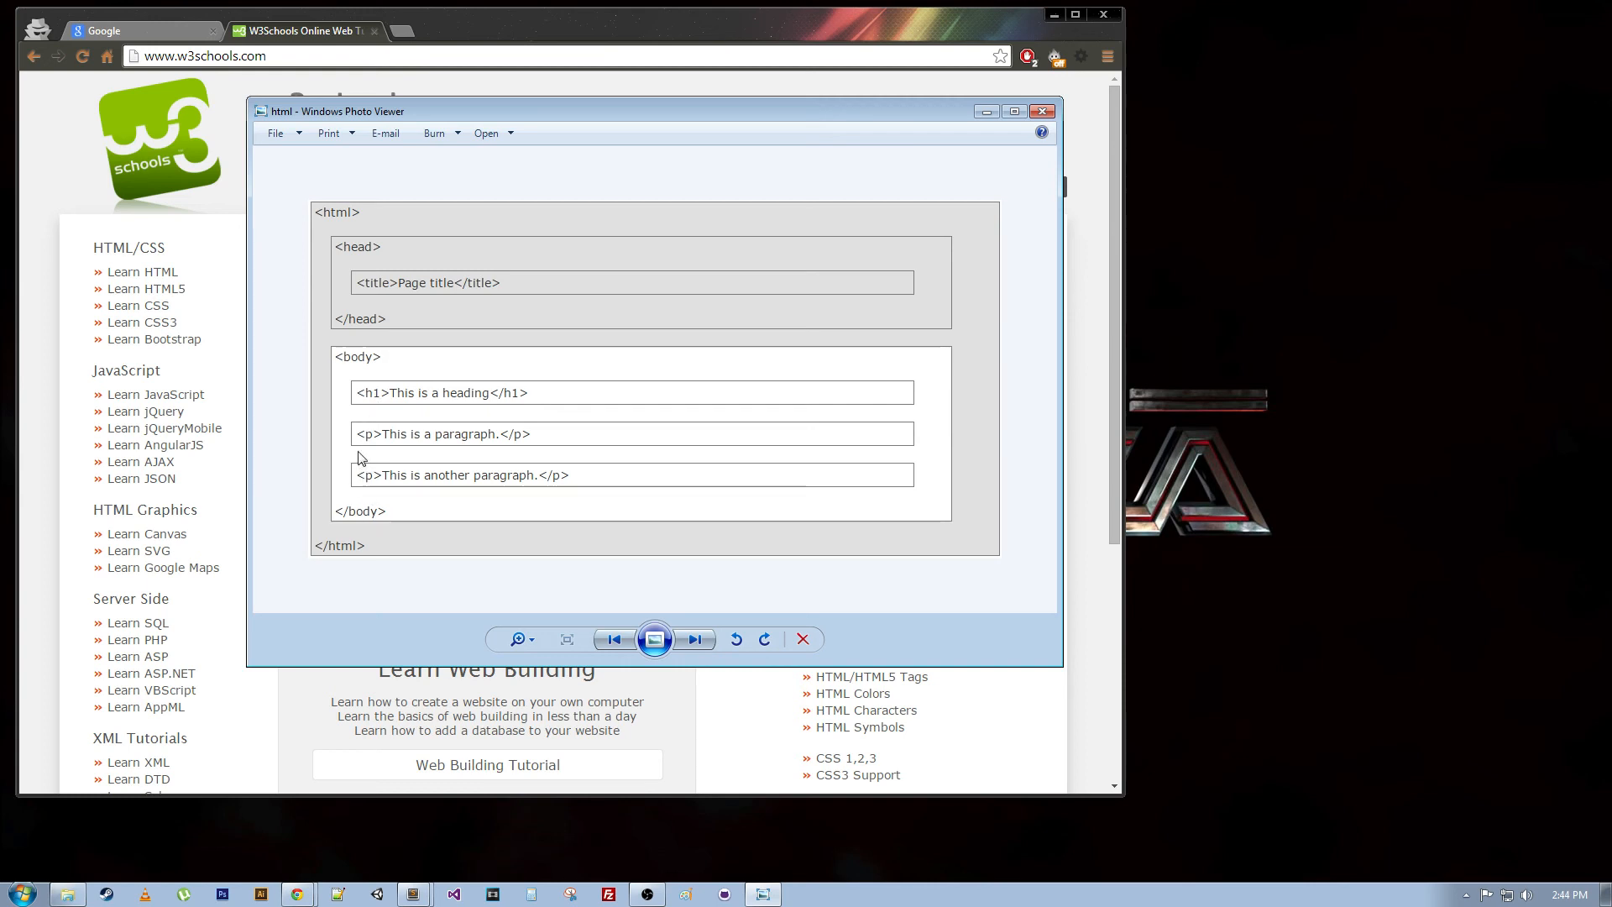